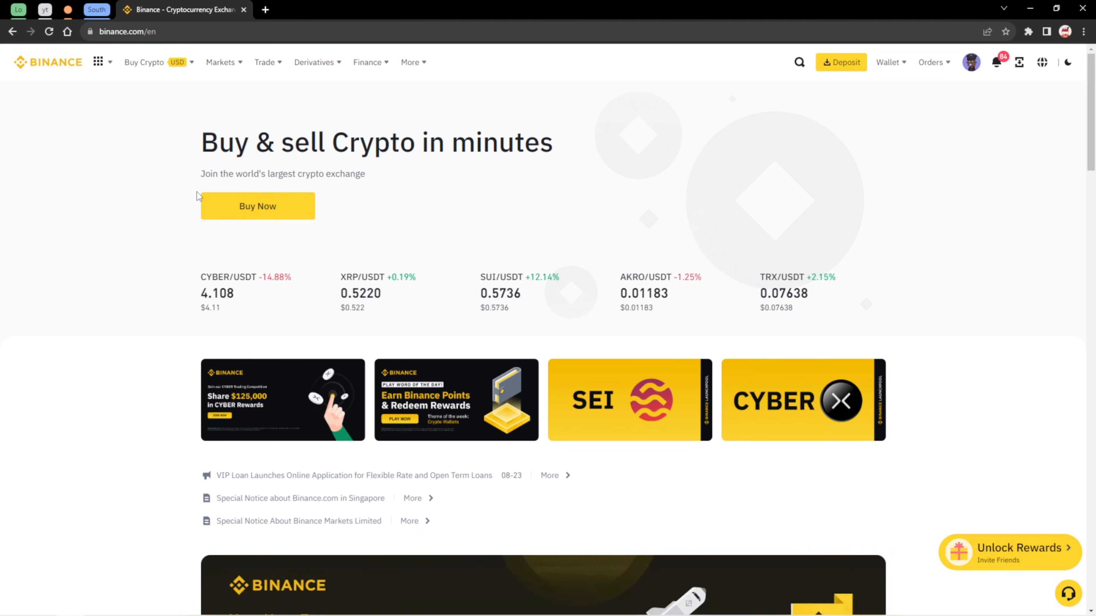
mouse_move(149, 211)
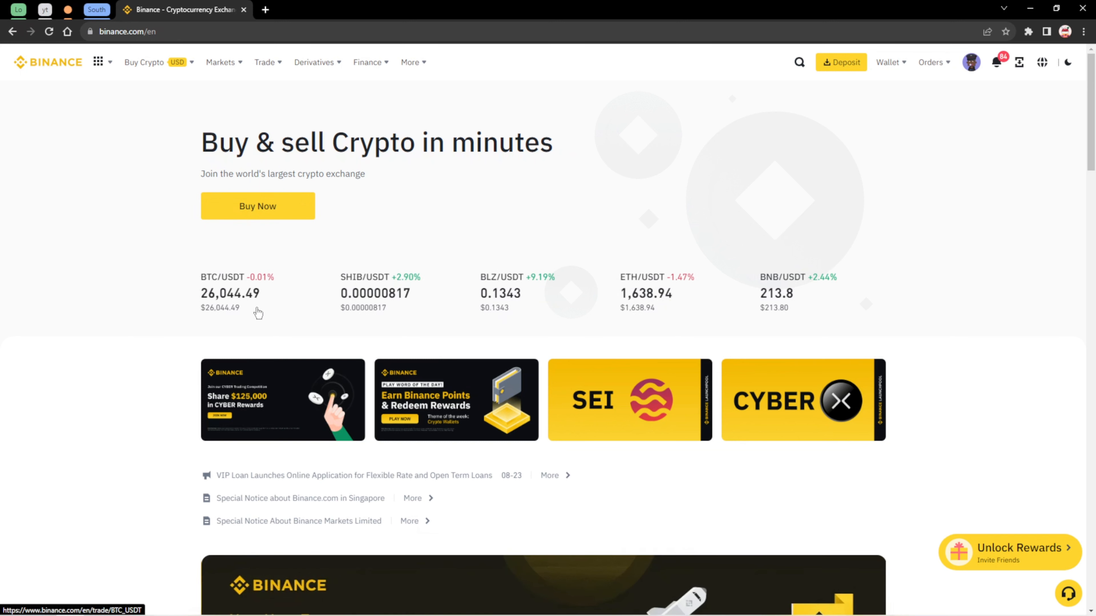
mouse_move(154, 332)
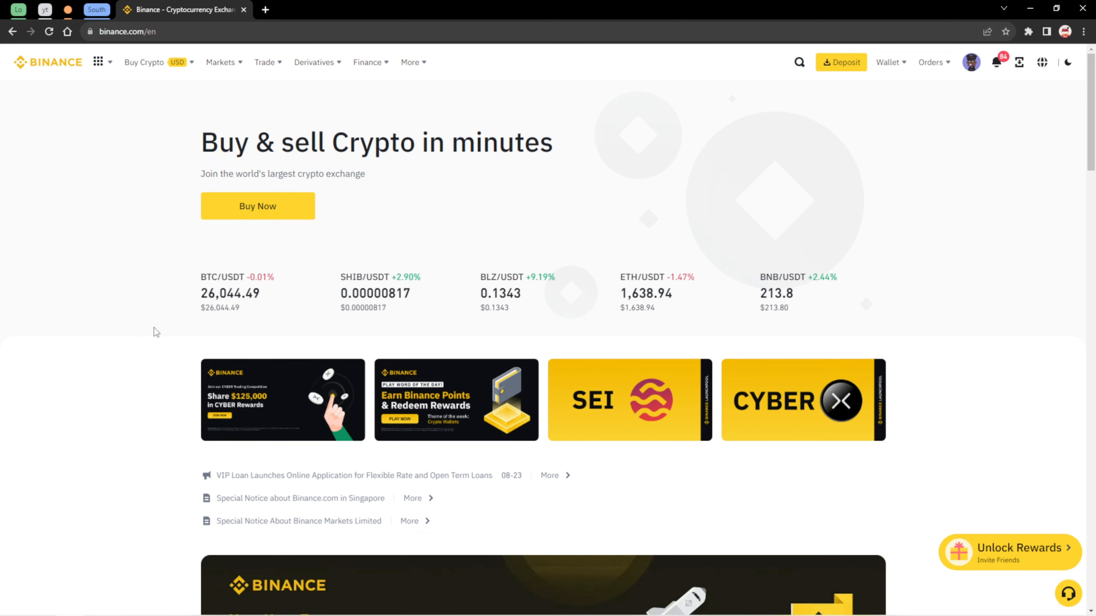
mouse_move(218, 336)
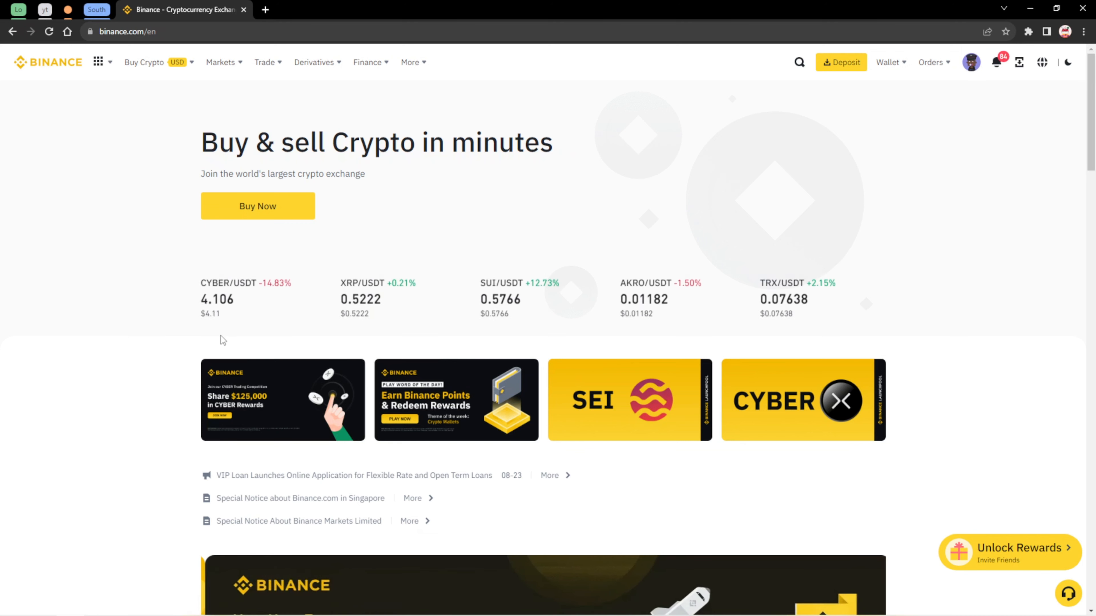
mouse_move(218, 368)
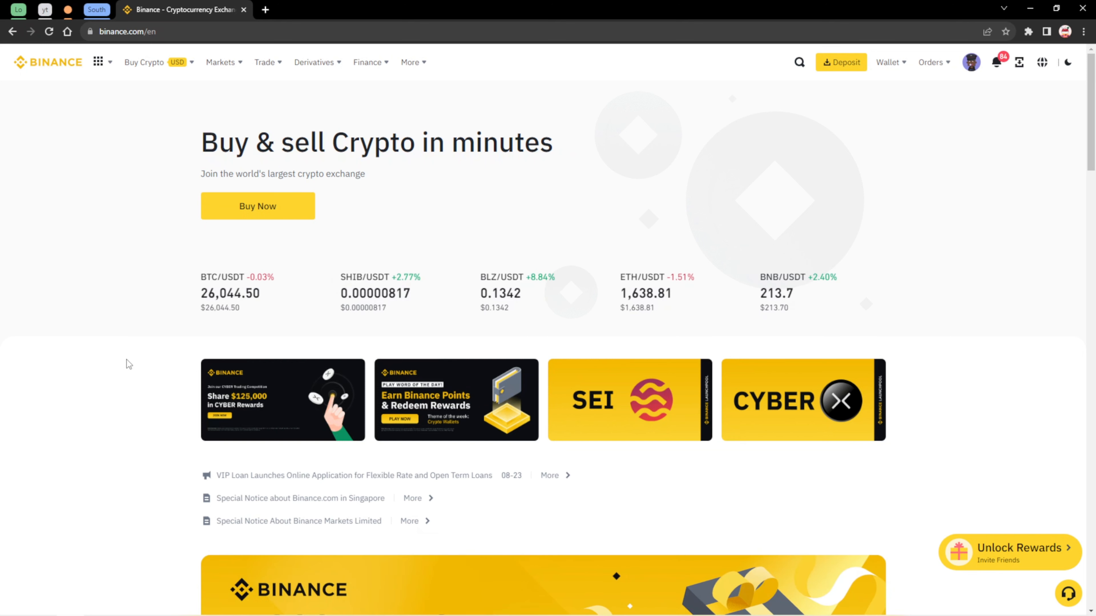
mouse_move(1062, 131)
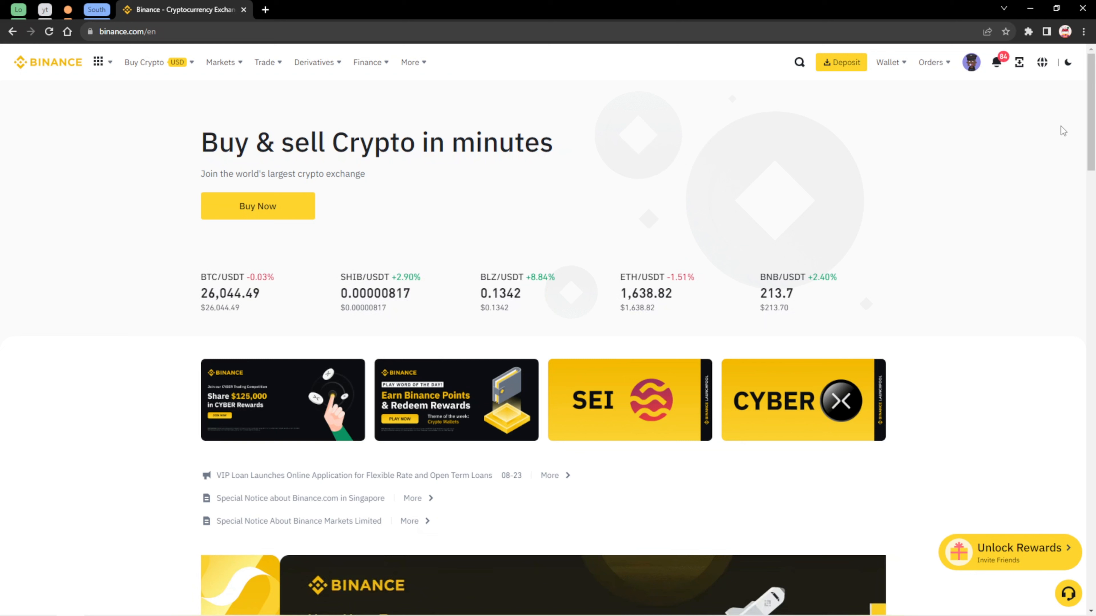
mouse_move(856, 97)
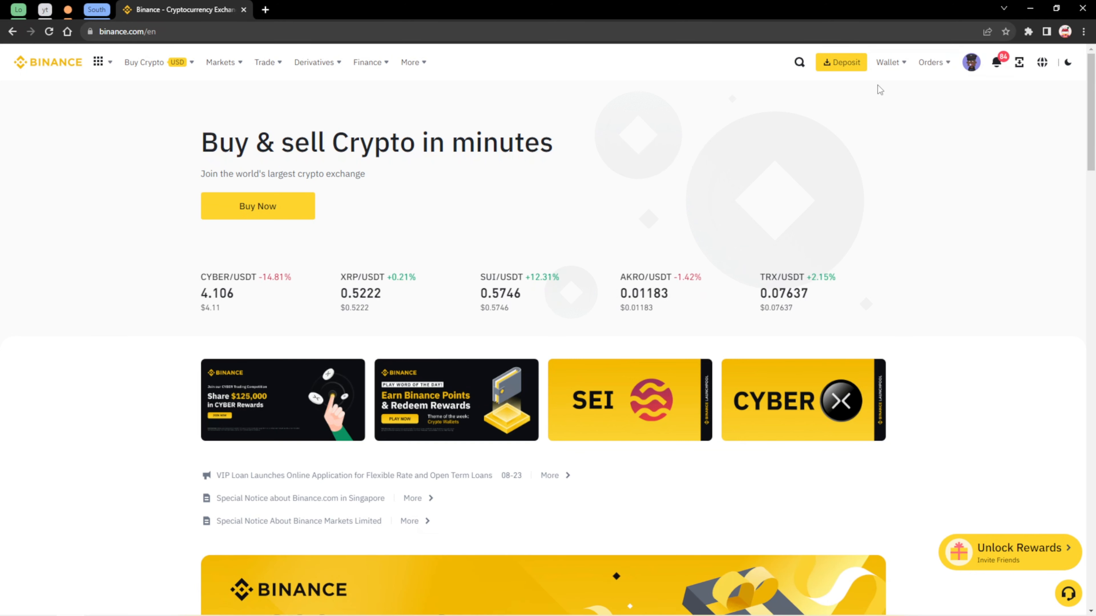
Go to the Fiat and Spot wallet from the Wallet menu
click(888, 61)
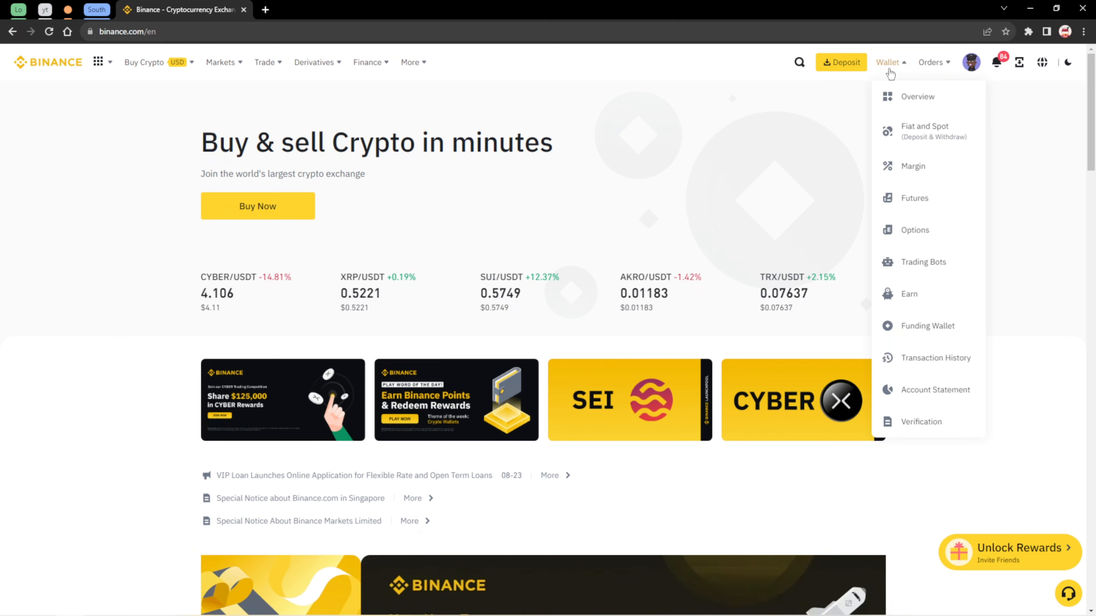
mouse_move(924, 130)
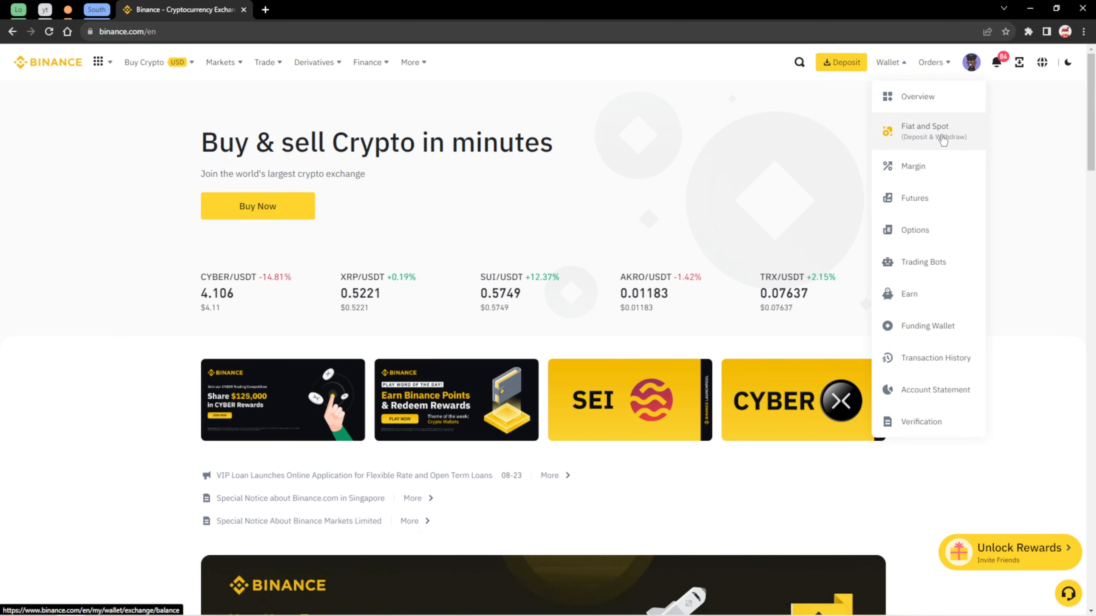
click(924, 131)
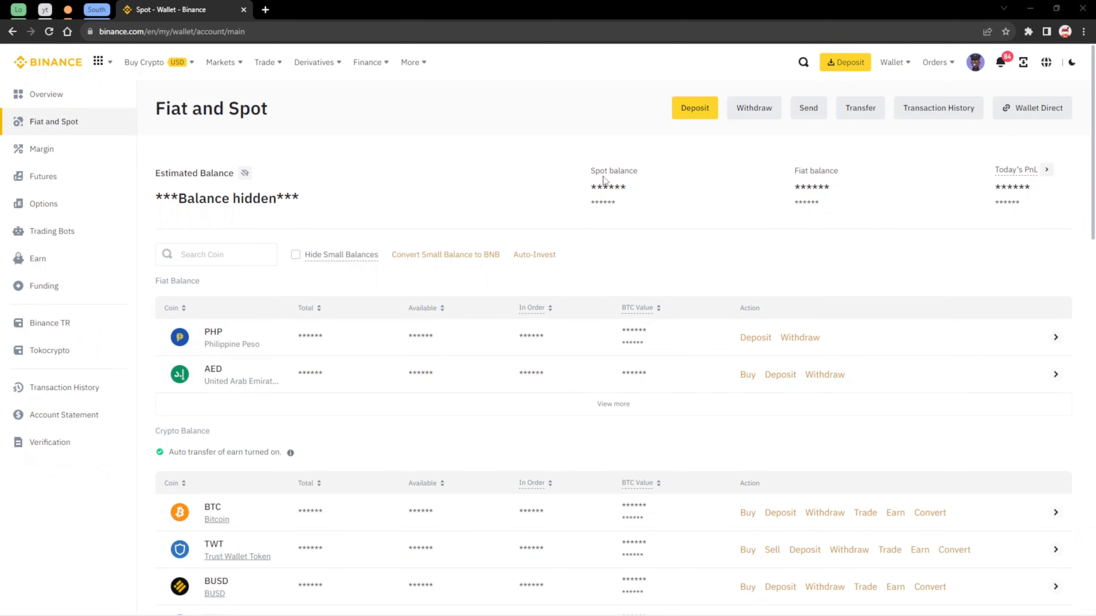
mouse_move(187, 359)
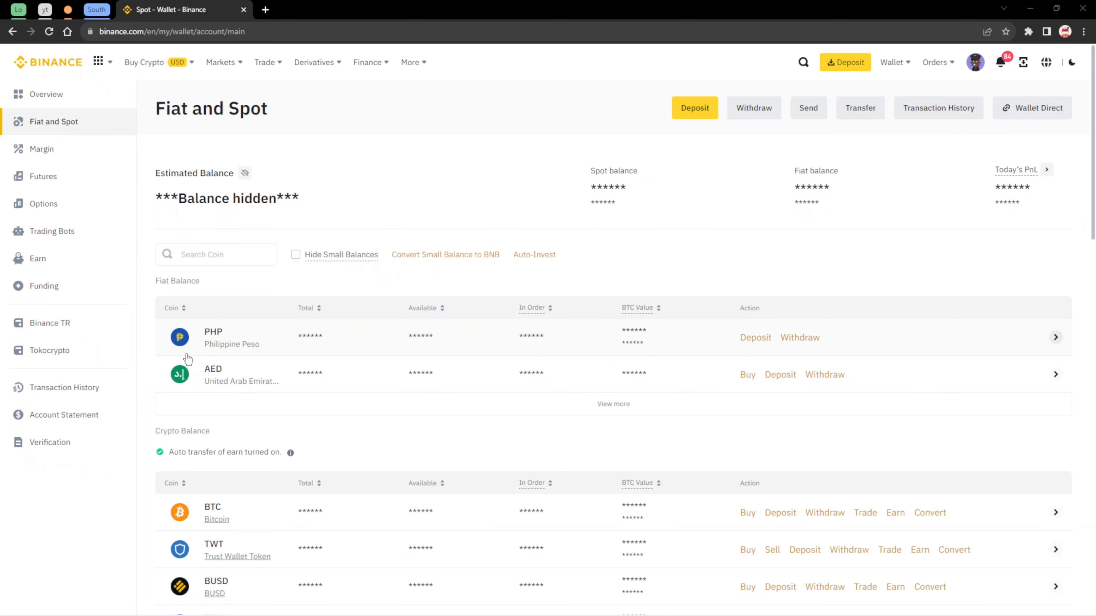
Search the coin balances for 'btc' to list BTC, BTCDOWN, BTCUP and WBTC
click(216, 253)
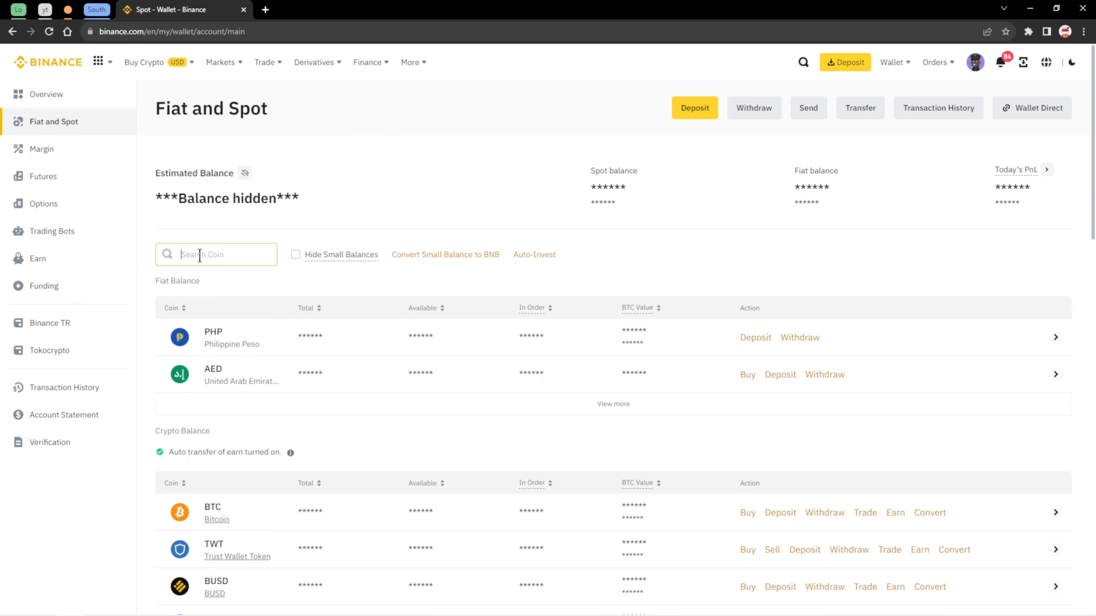
text(btc)
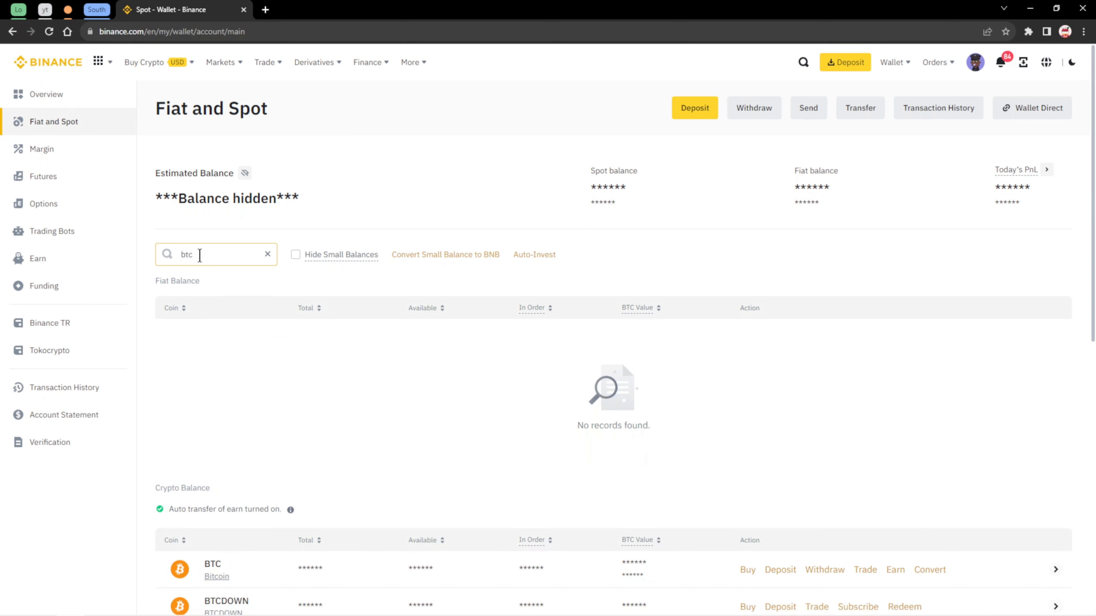
scroll(down, 3)
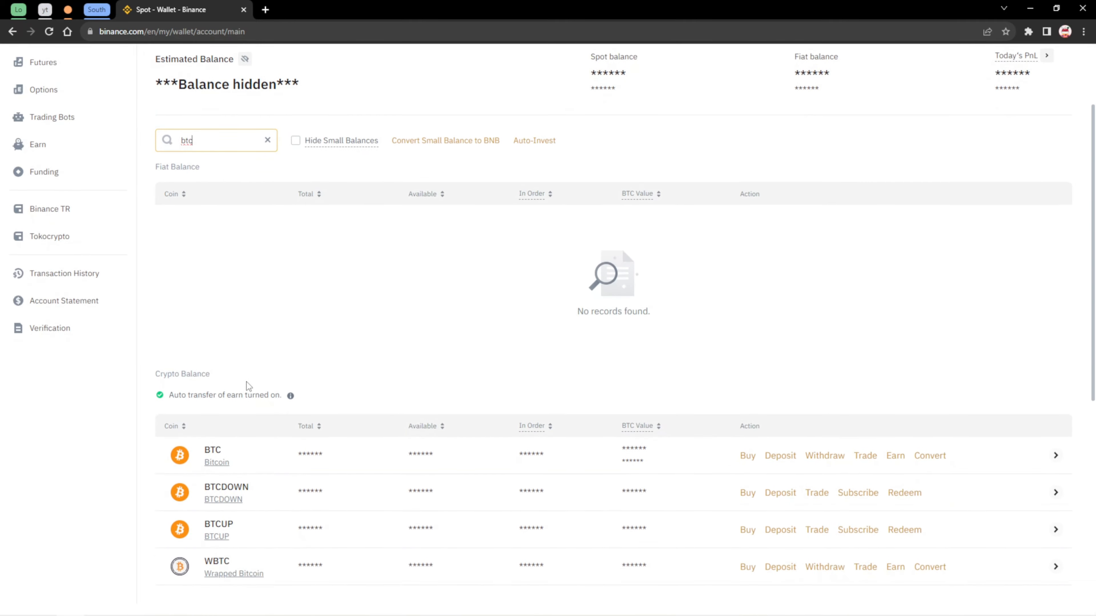
scroll(down, 3)
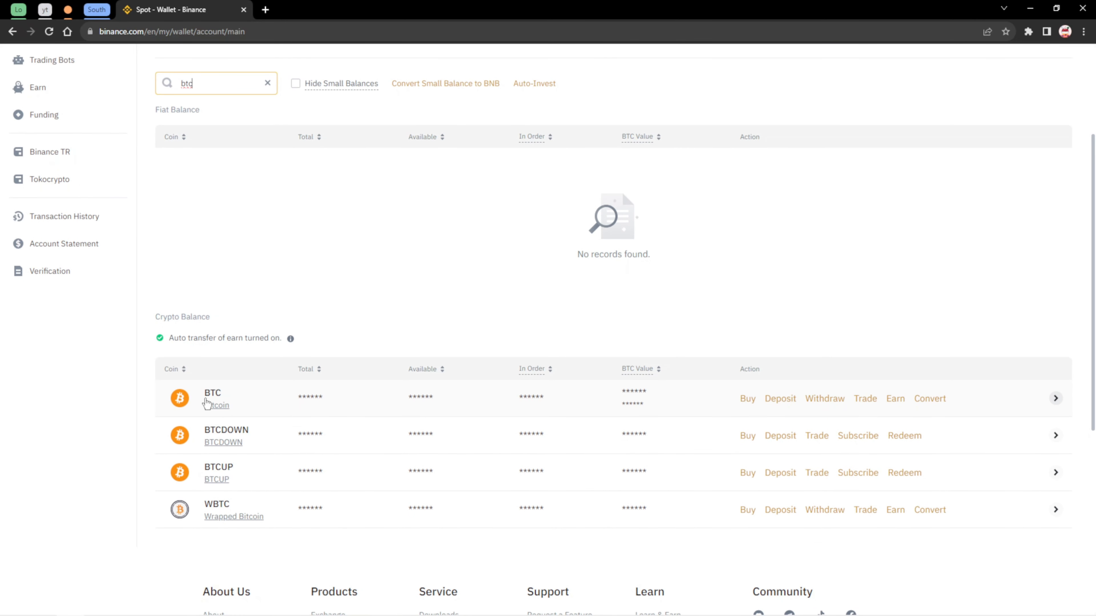
mouse_move(204, 411)
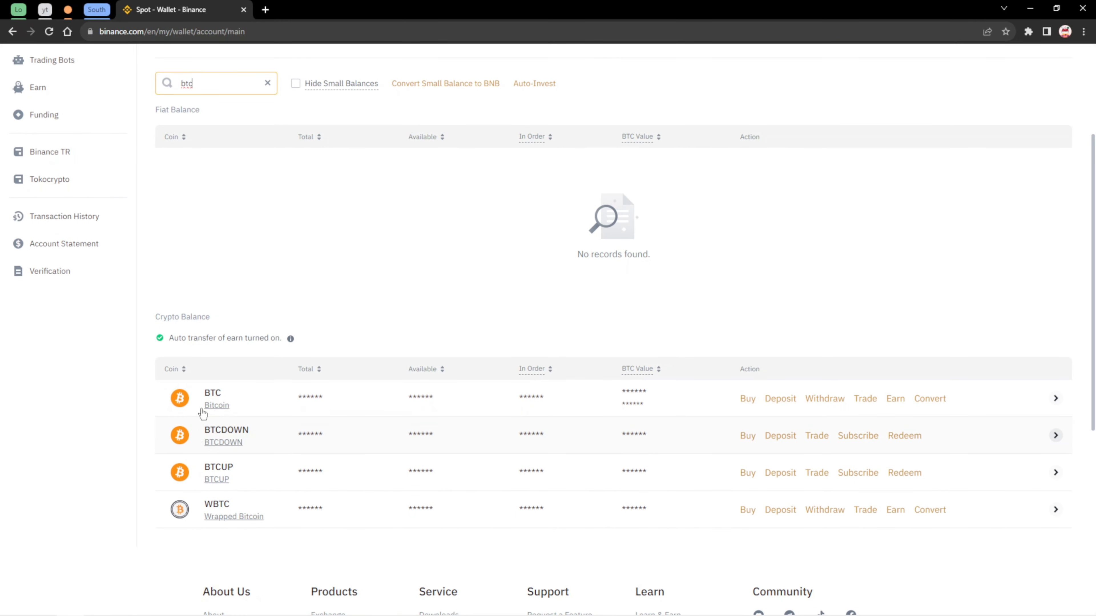
mouse_move(221, 439)
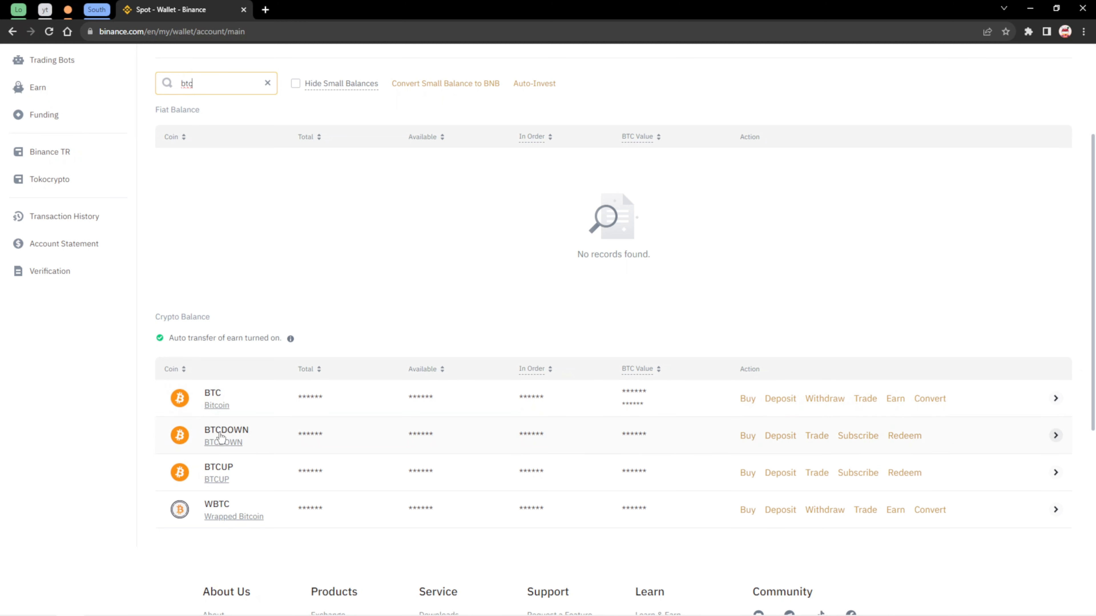
mouse_move(165, 488)
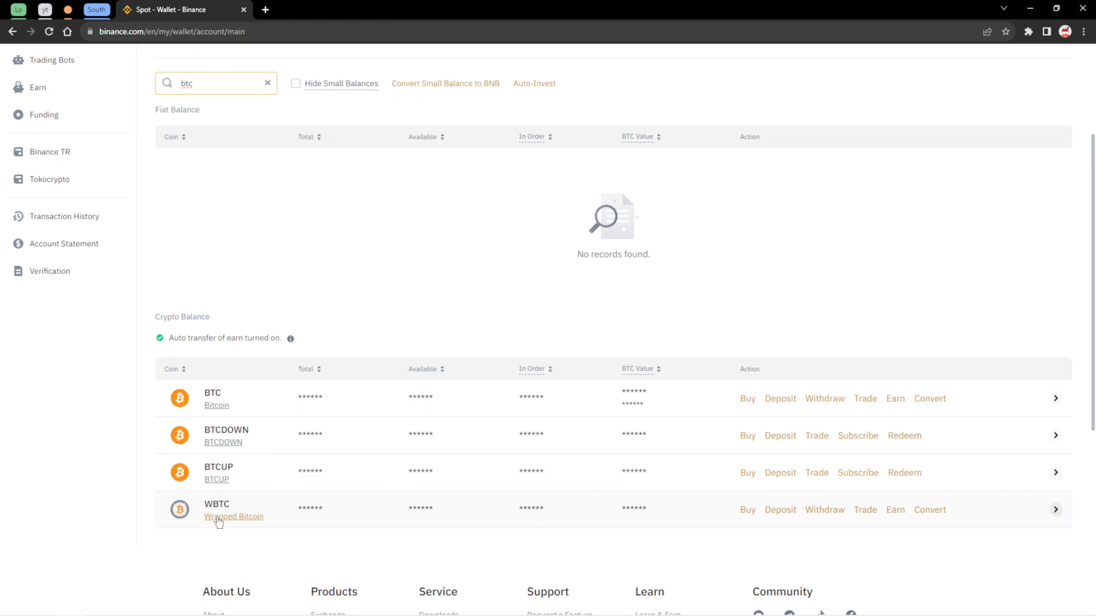
mouse_move(216, 405)
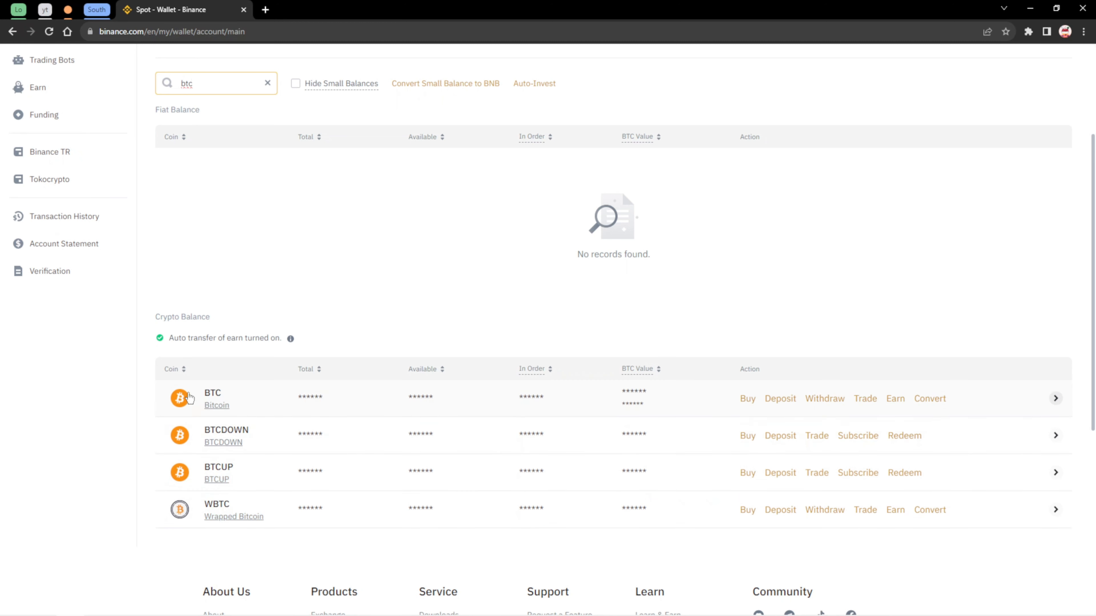
mouse_move(816, 402)
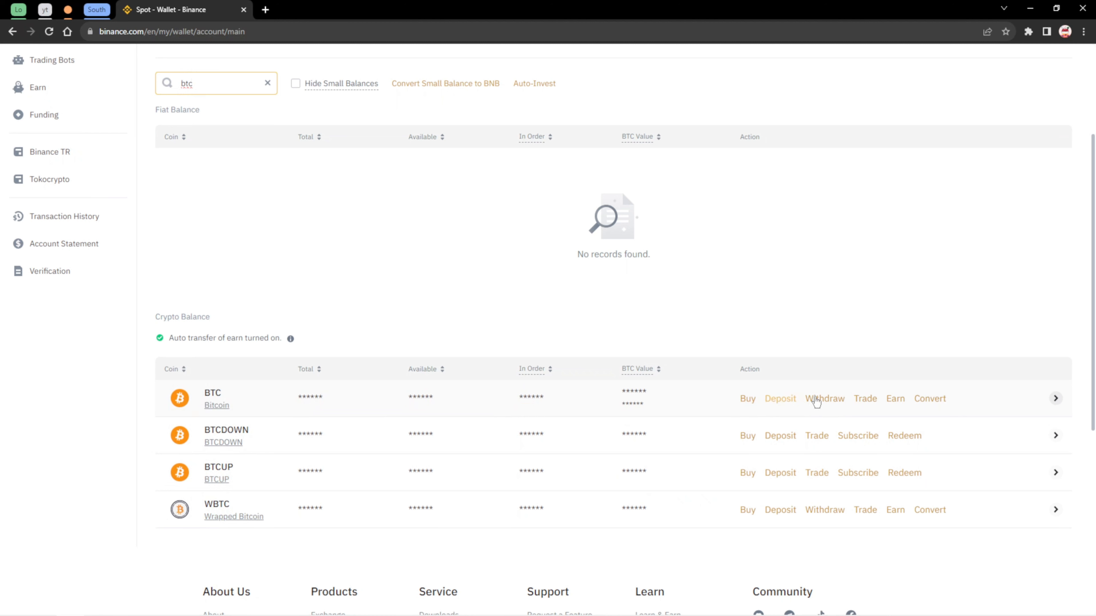
mouse_move(774, 404)
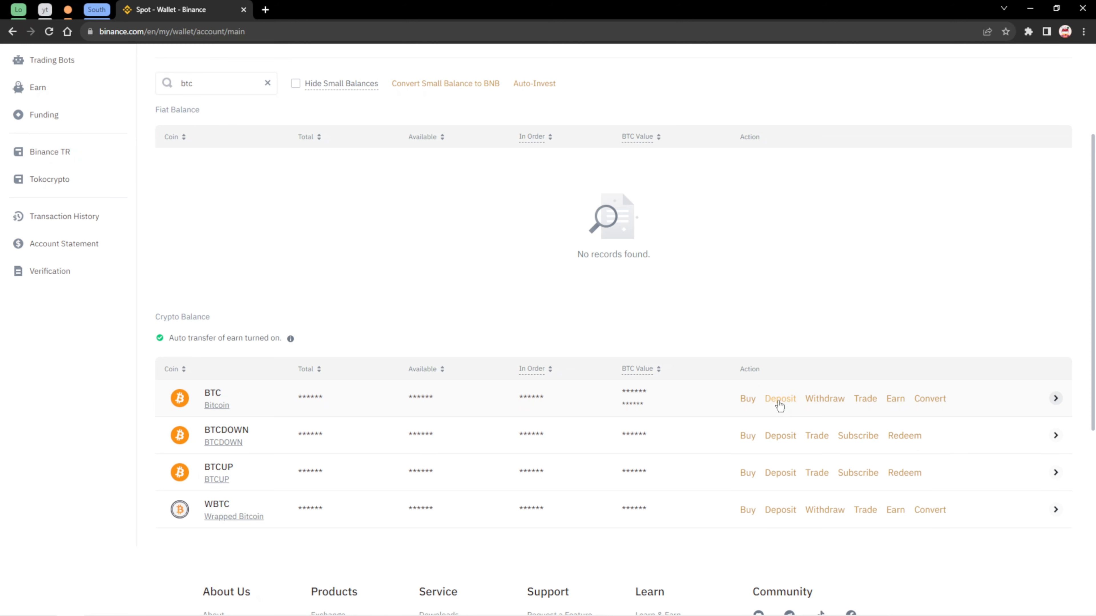
Start a BTC deposit and review its available networks (BTC, SegWit, BSC, Lightning, BNB, ETH)
click(780, 398)
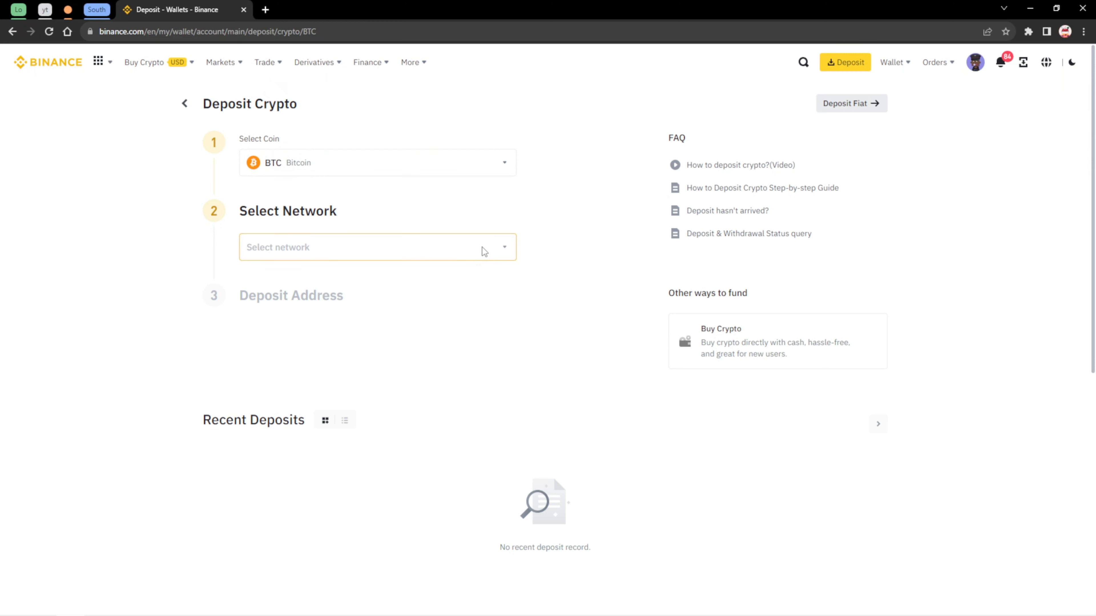
click(378, 246)
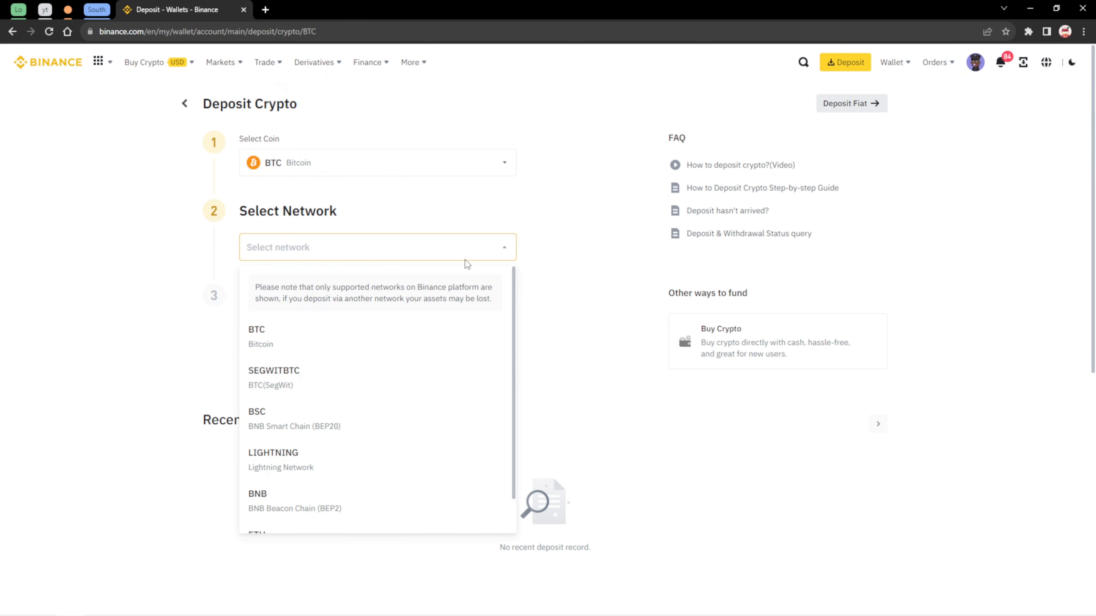
mouse_move(352, 287)
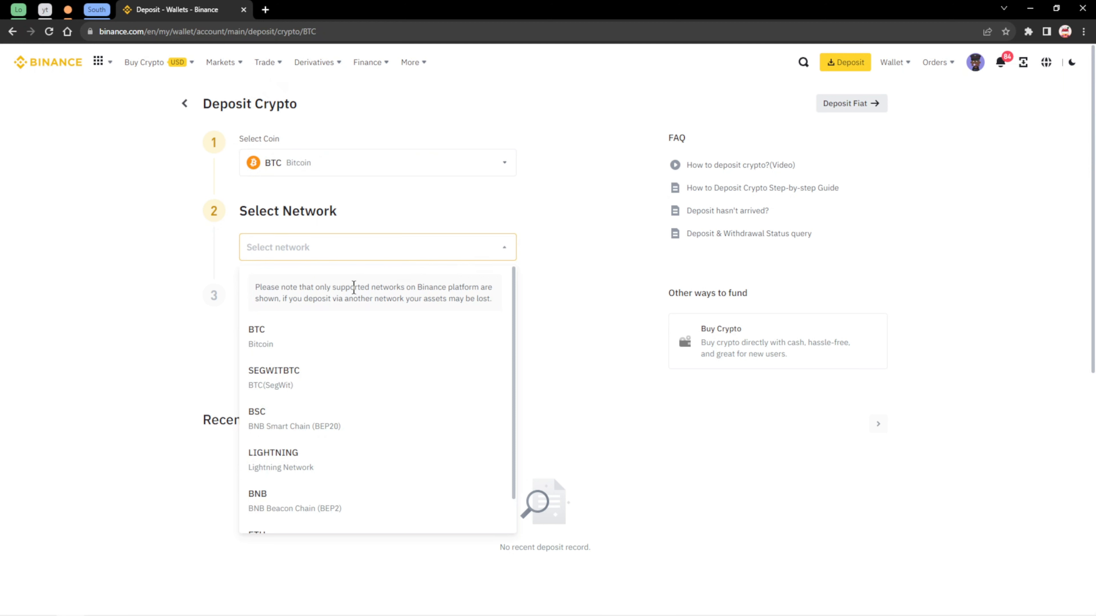
mouse_move(307, 344)
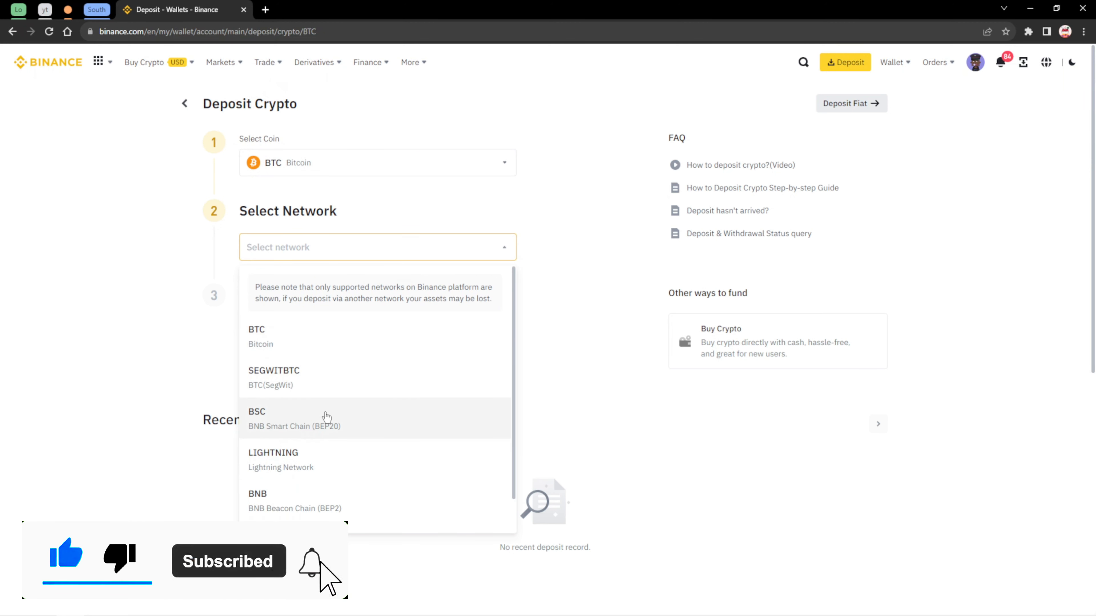
scroll(down, 3)
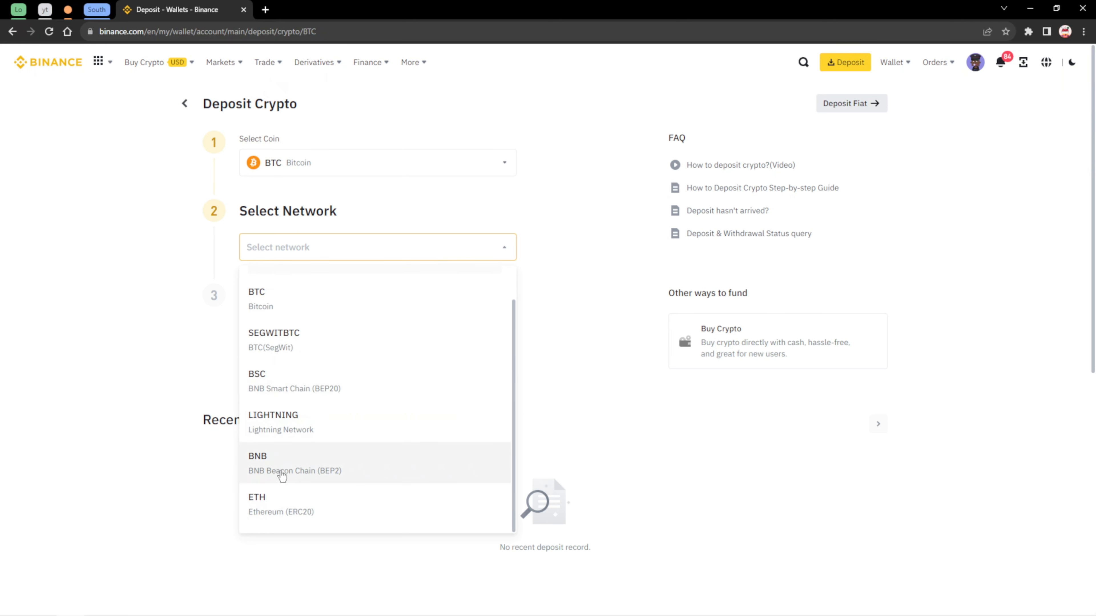
scroll(up, 3)
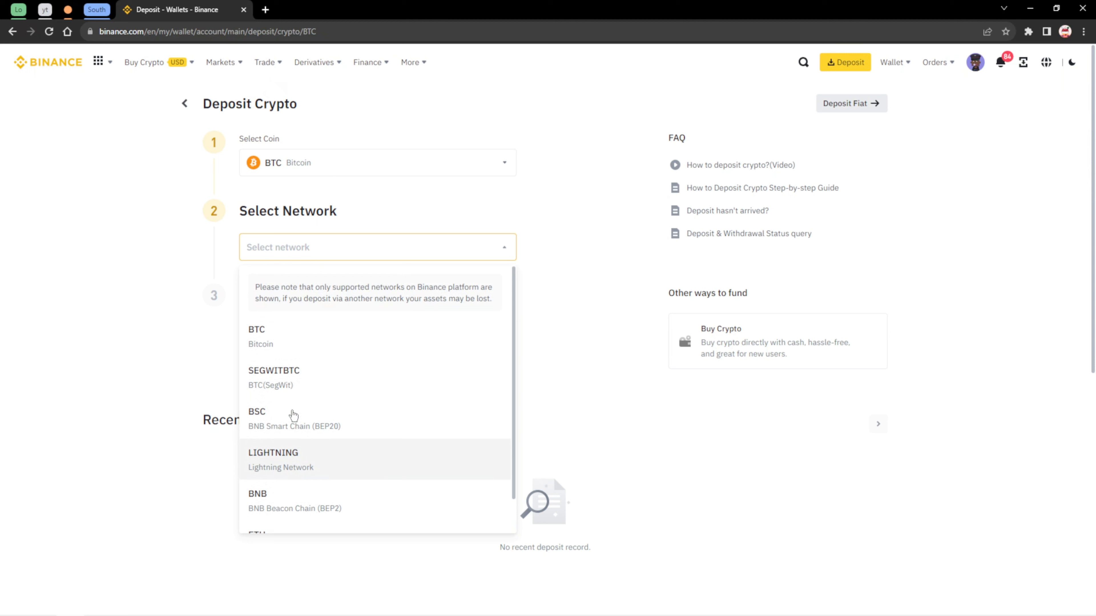
mouse_move(312, 364)
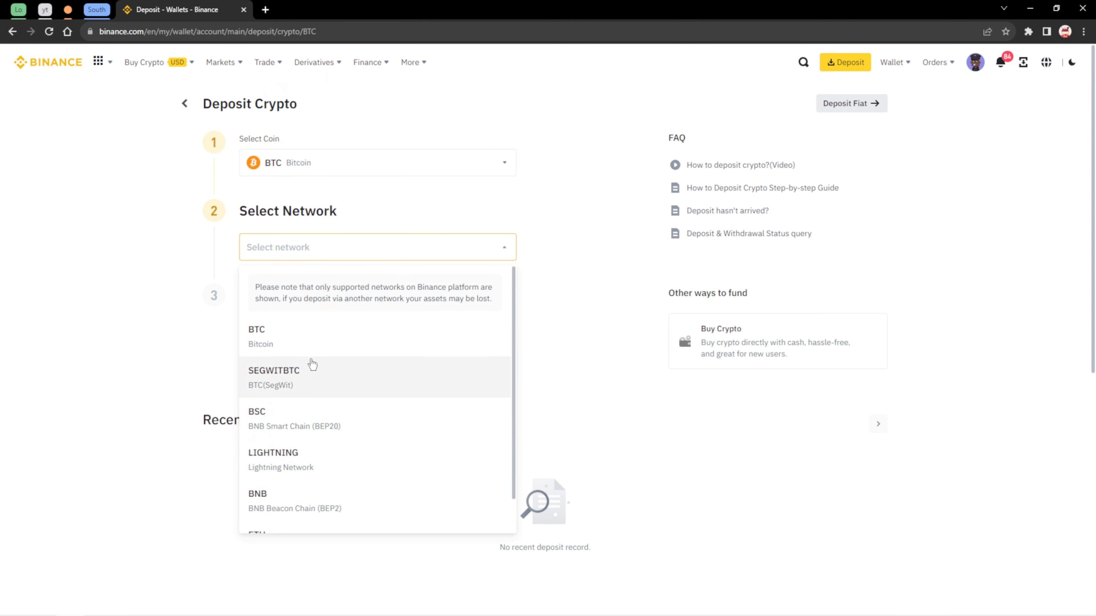
mouse_move(299, 426)
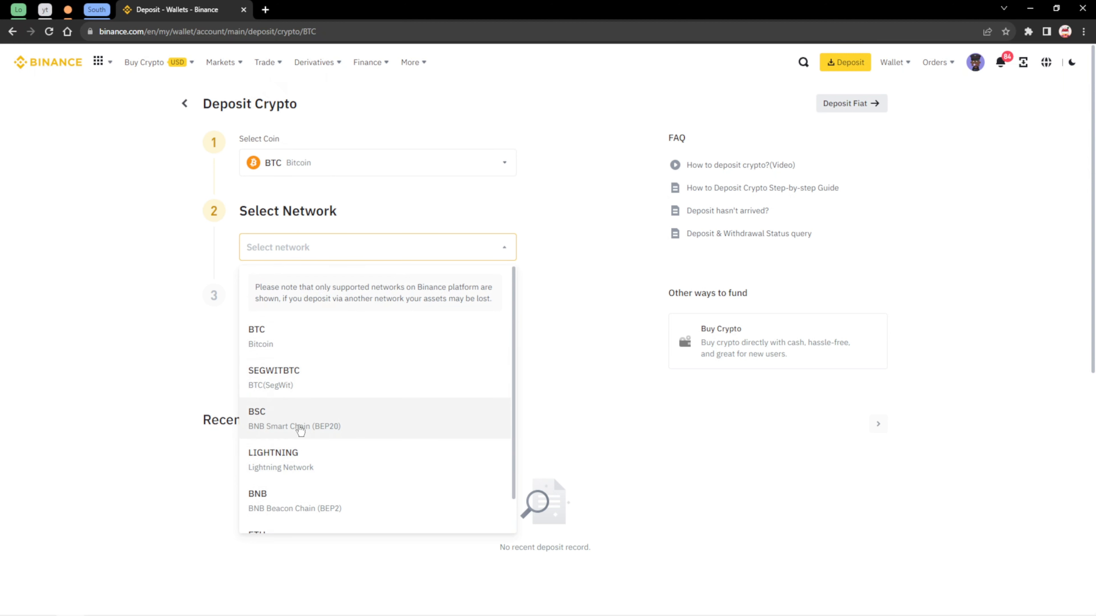
mouse_move(320, 429)
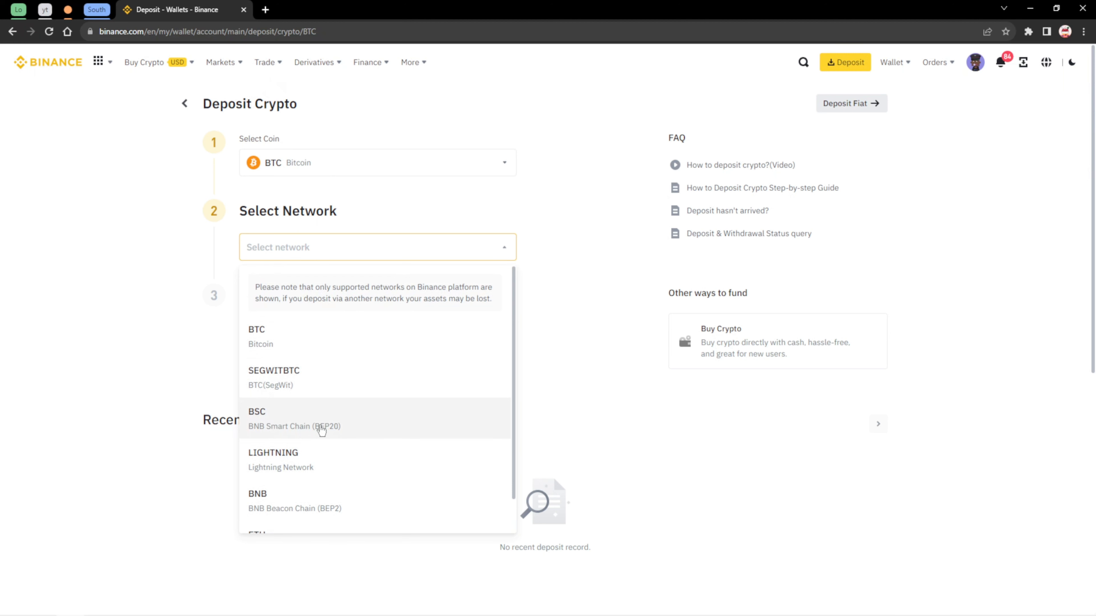
mouse_move(292, 431)
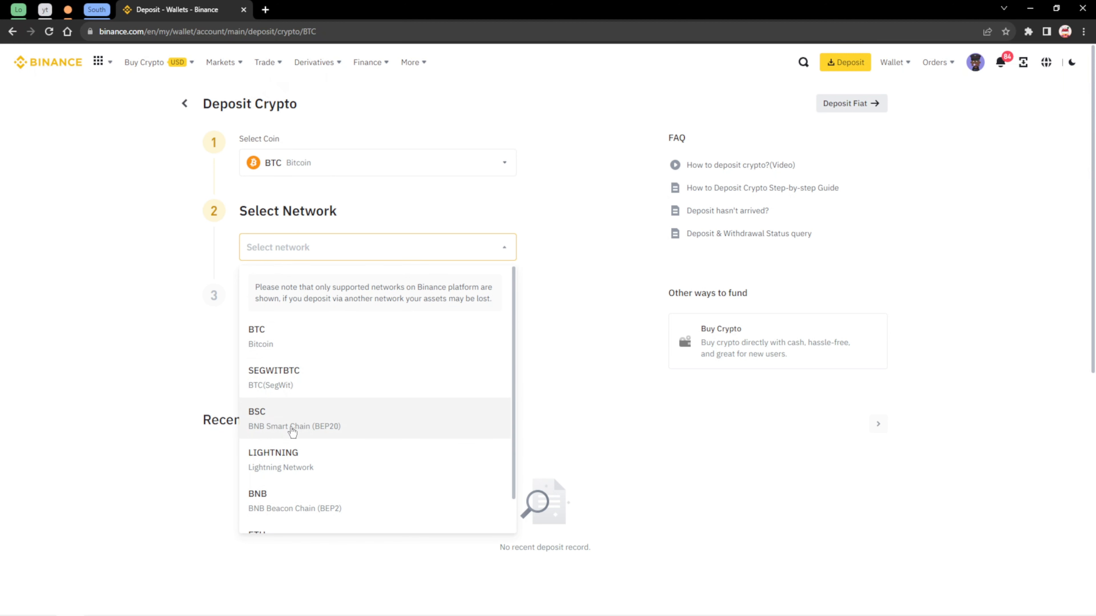
Choose BSC (BNB Smart Chain, BEP20) as the BTC deposit network and view the address and QR code
click(293, 419)
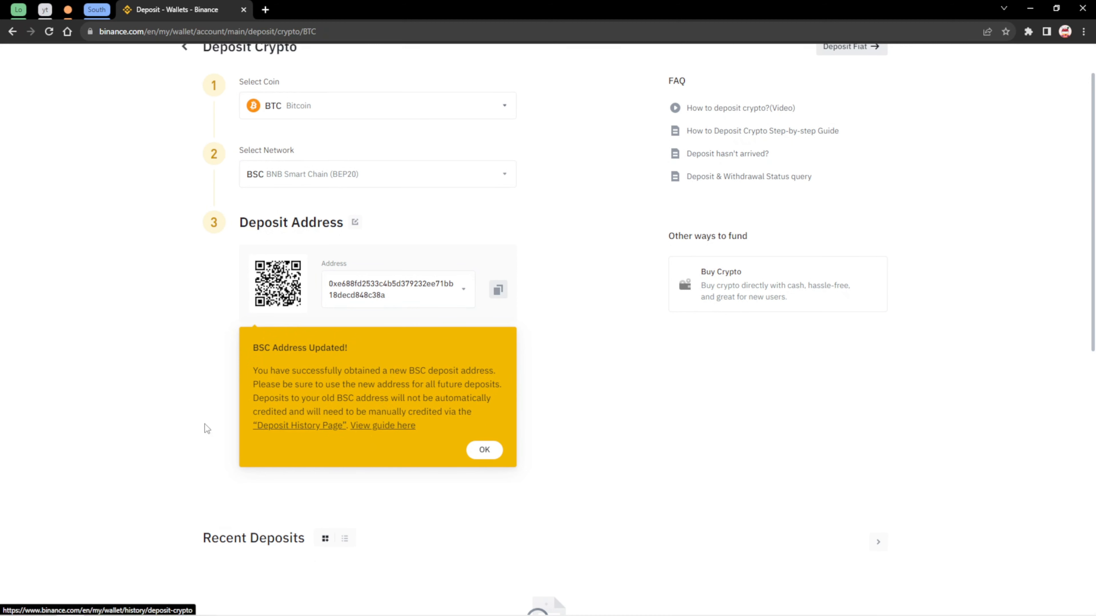
mouse_move(181, 382)
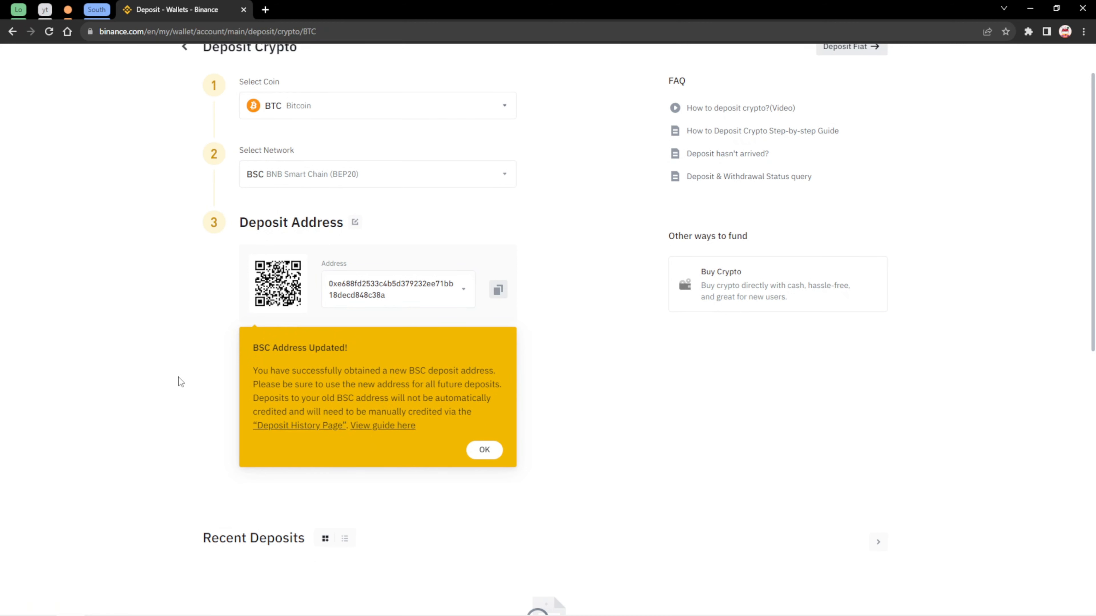
mouse_move(173, 388)
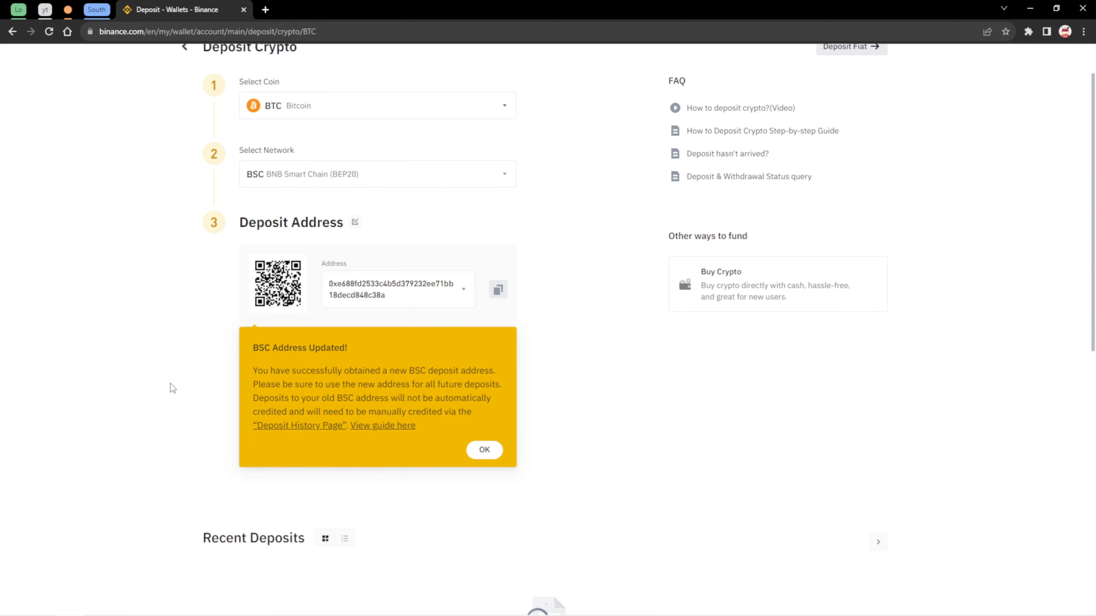
scroll(down, 3)
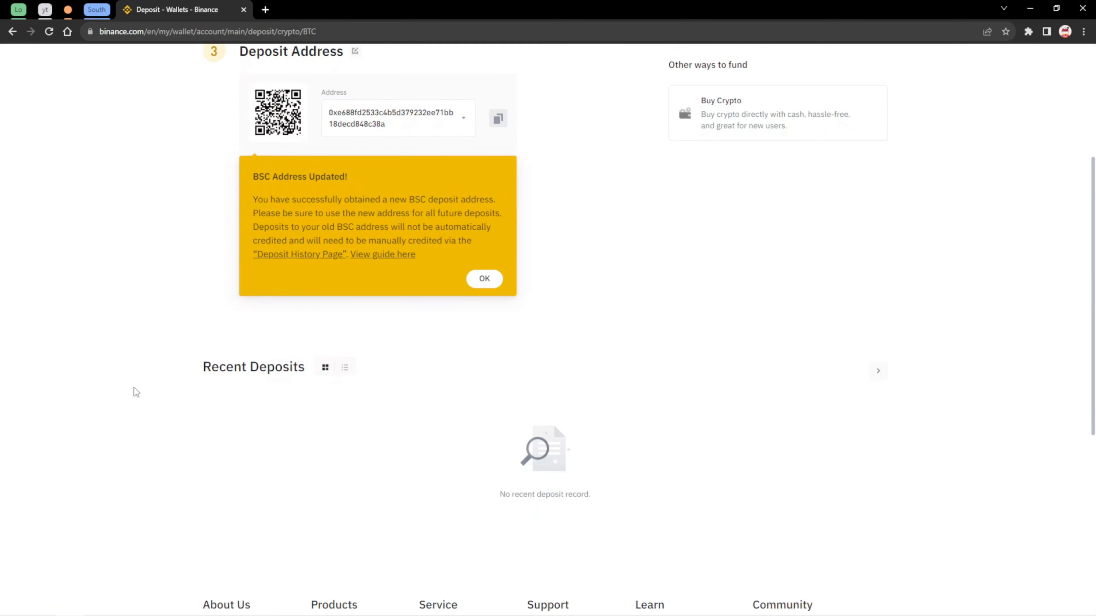
scroll(up, 3)
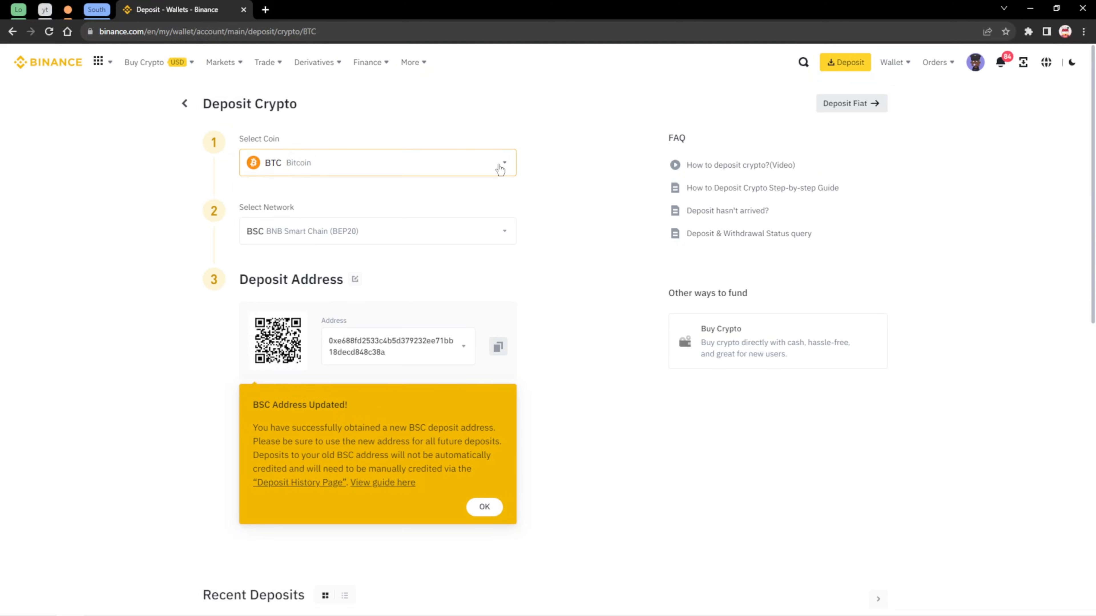
Switch the deposit coin to XRP and show its supported networks
click(377, 162)
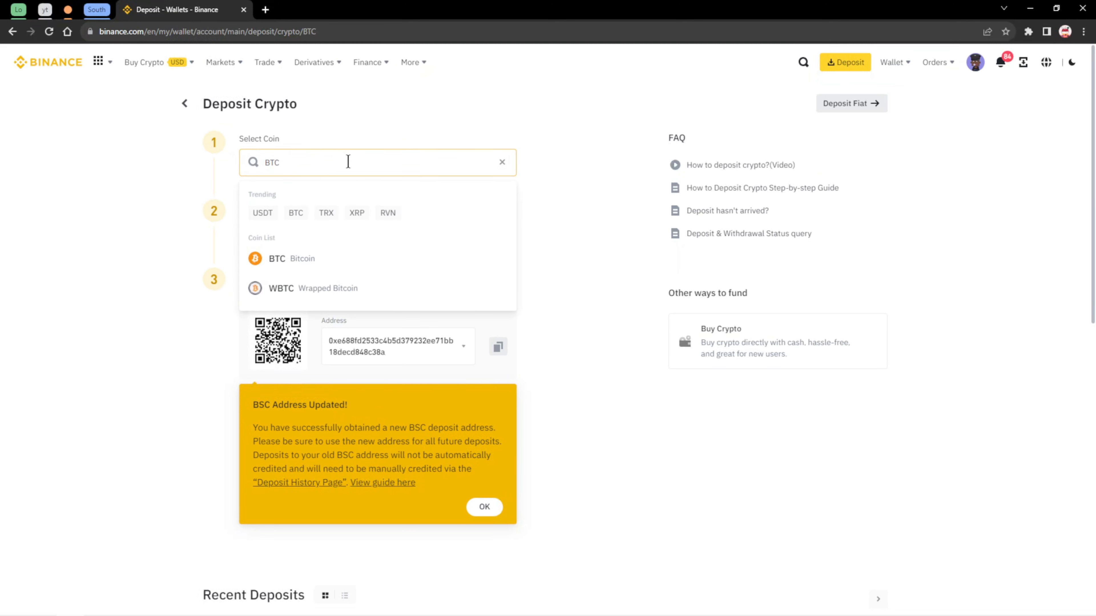
mouse_move(343, 166)
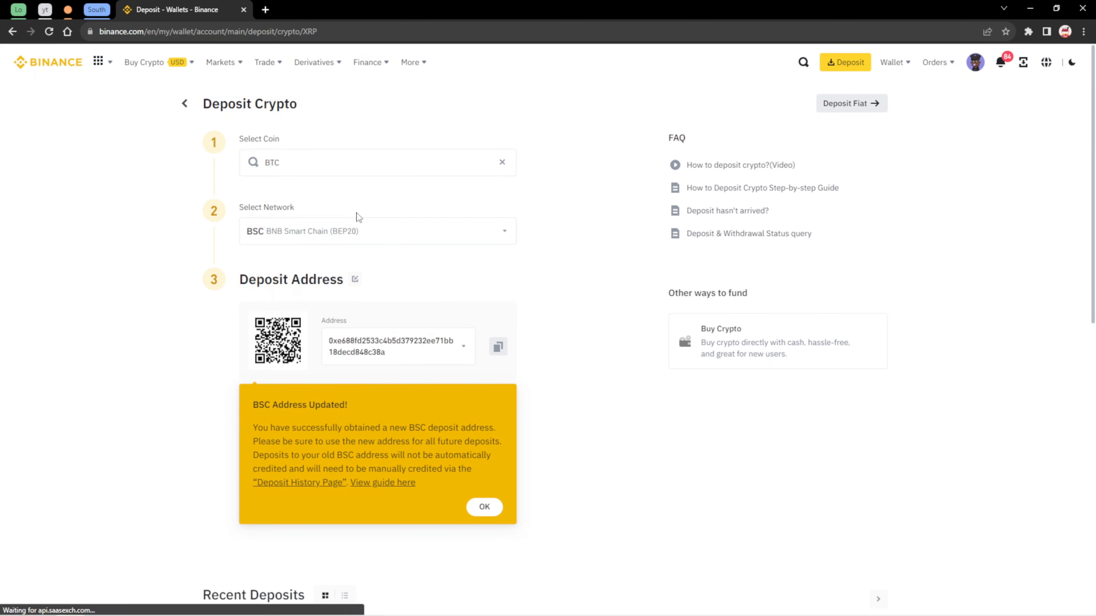
click(483, 507)
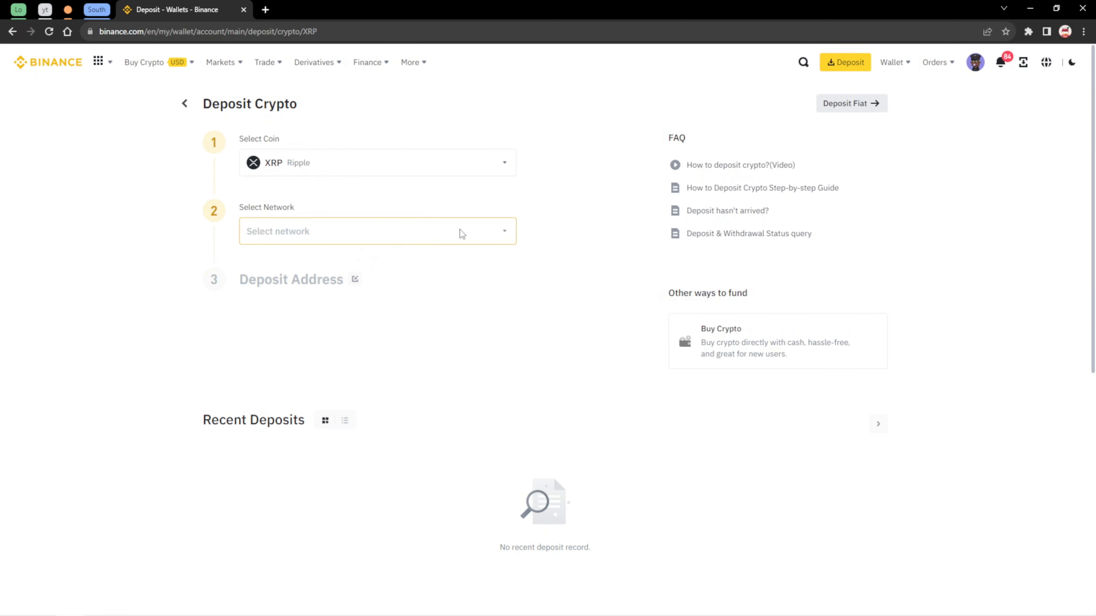
click(376, 231)
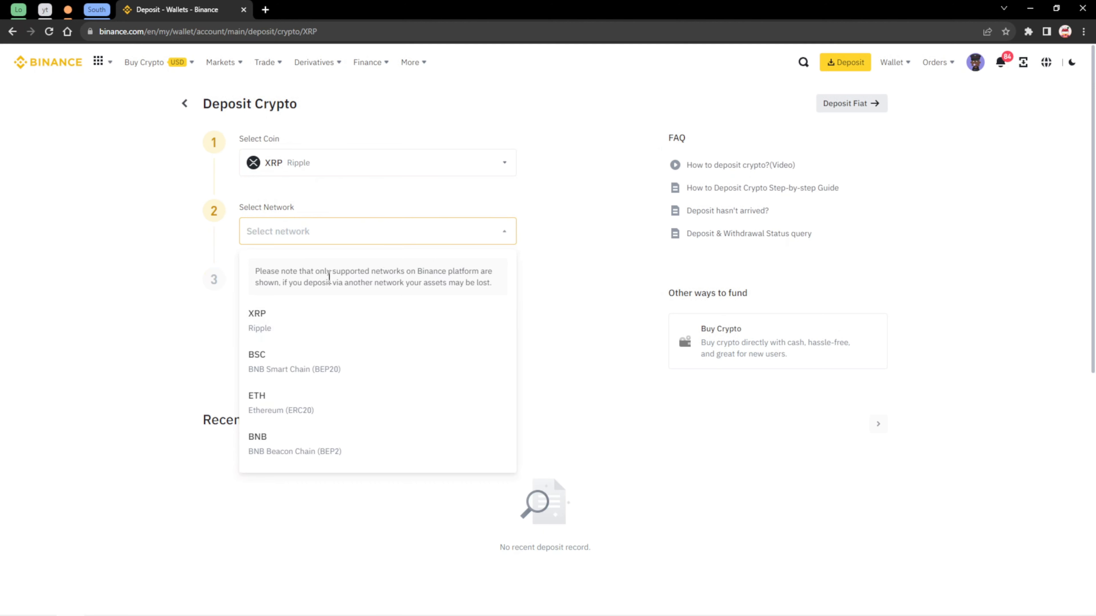
mouse_move(276, 358)
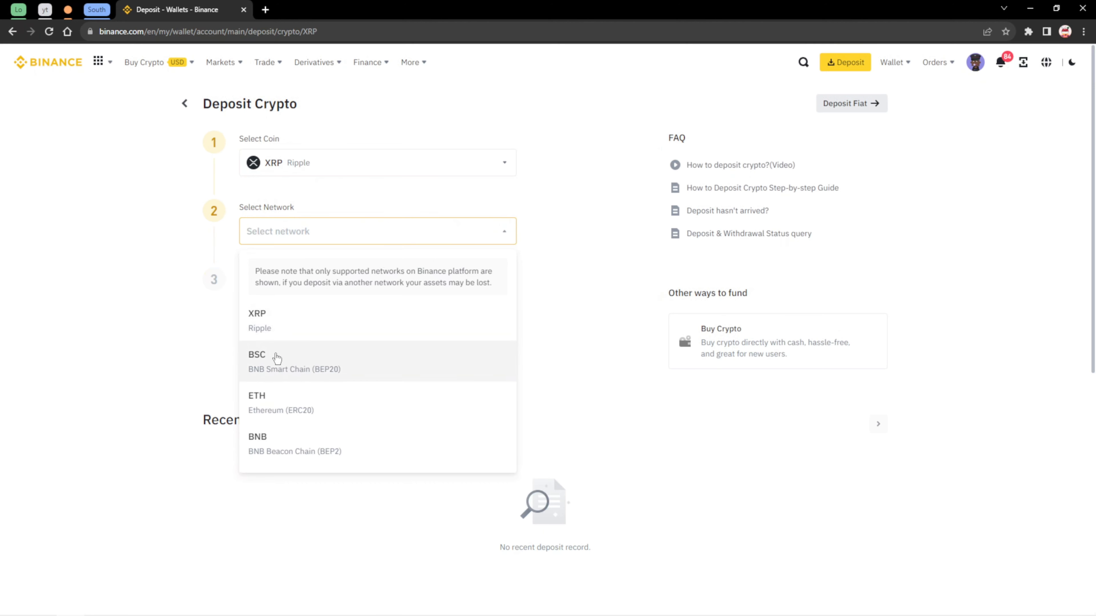
Pick BSC as the XRP deposit network, then bring the network choices back
click(276, 361)
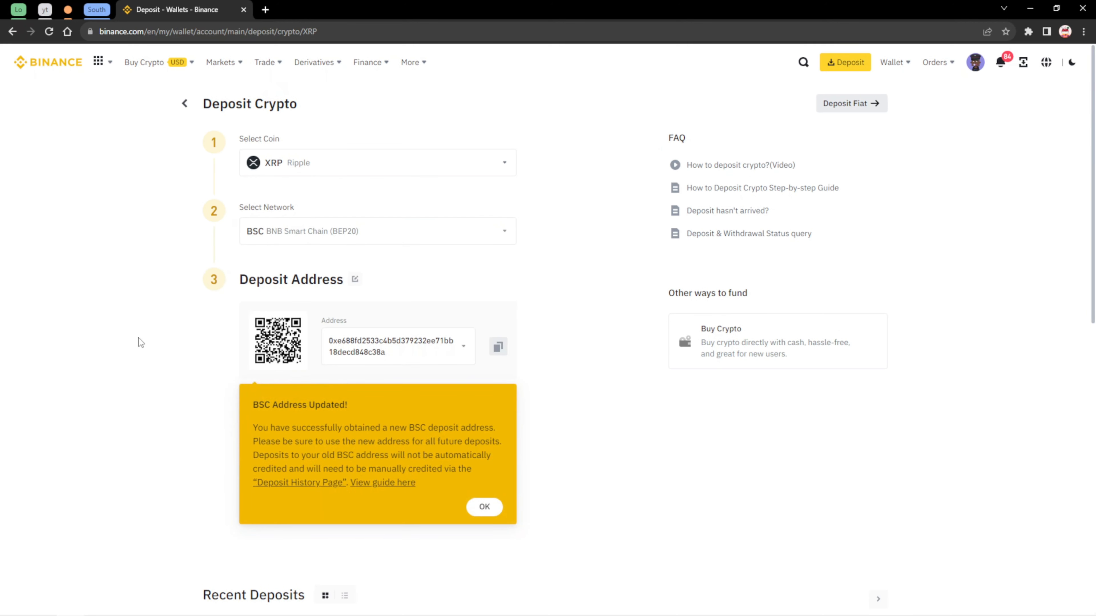
mouse_move(227, 339)
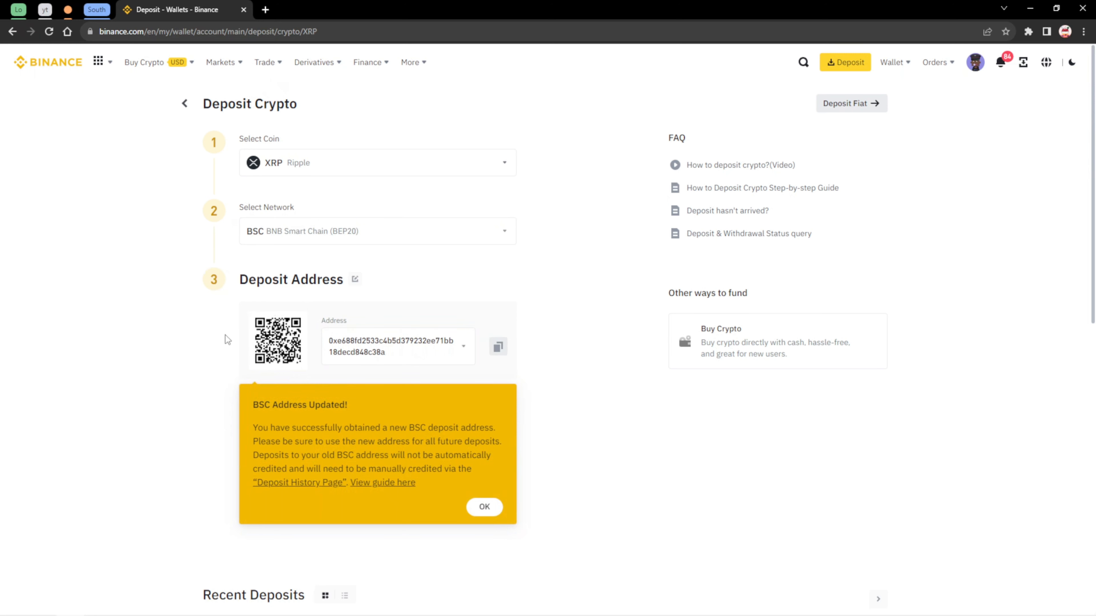
mouse_move(454, 365)
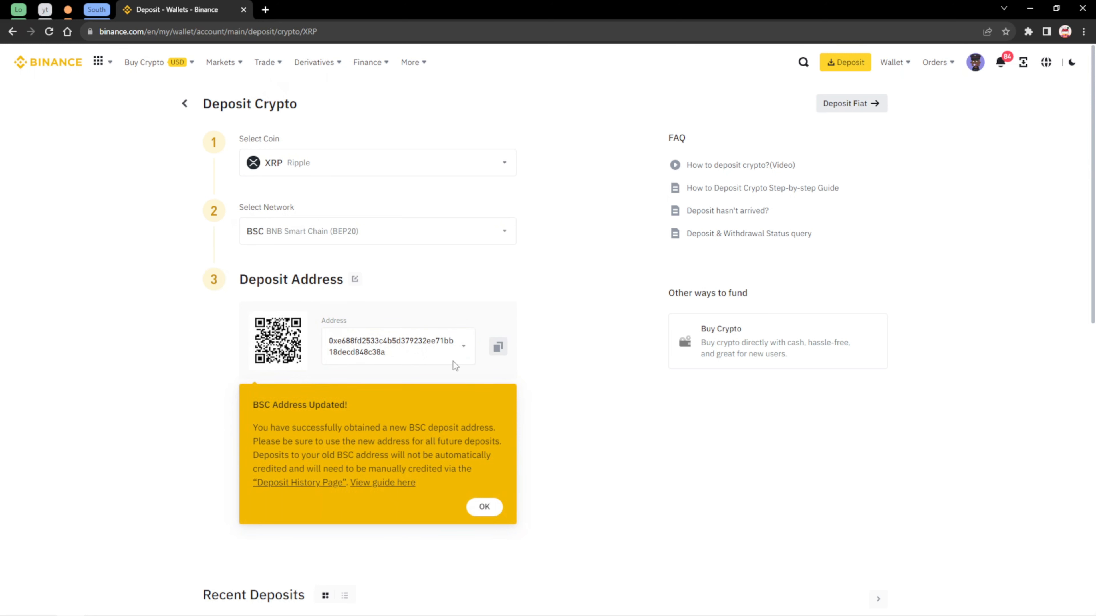
mouse_move(570, 373)
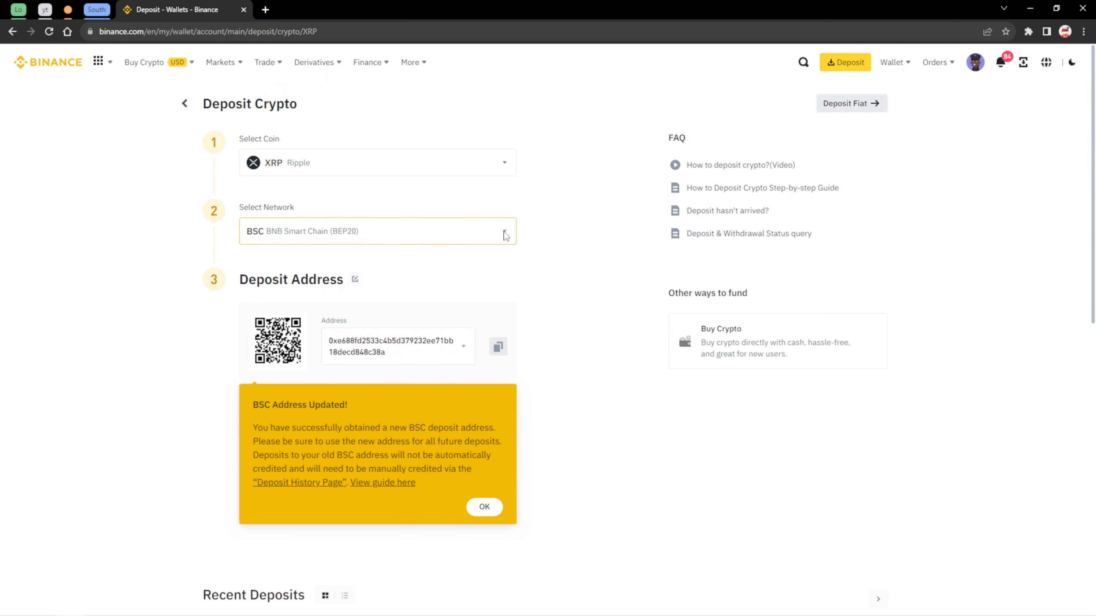
click(377, 231)
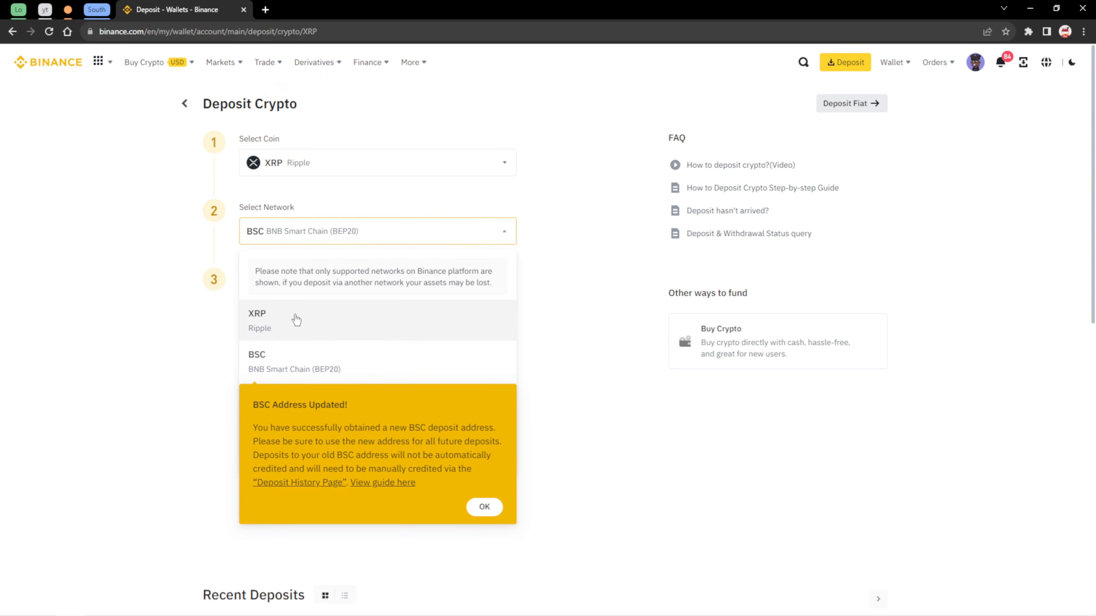
mouse_move(280, 326)
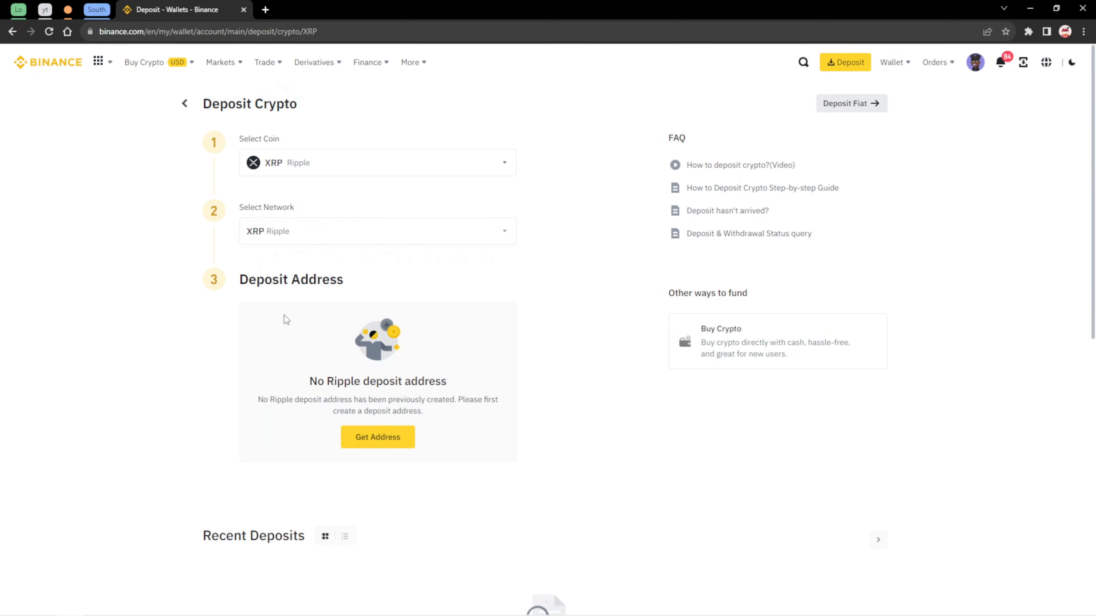
Select the Ripple network for XRP and request a deposit address
scroll(down, 3)
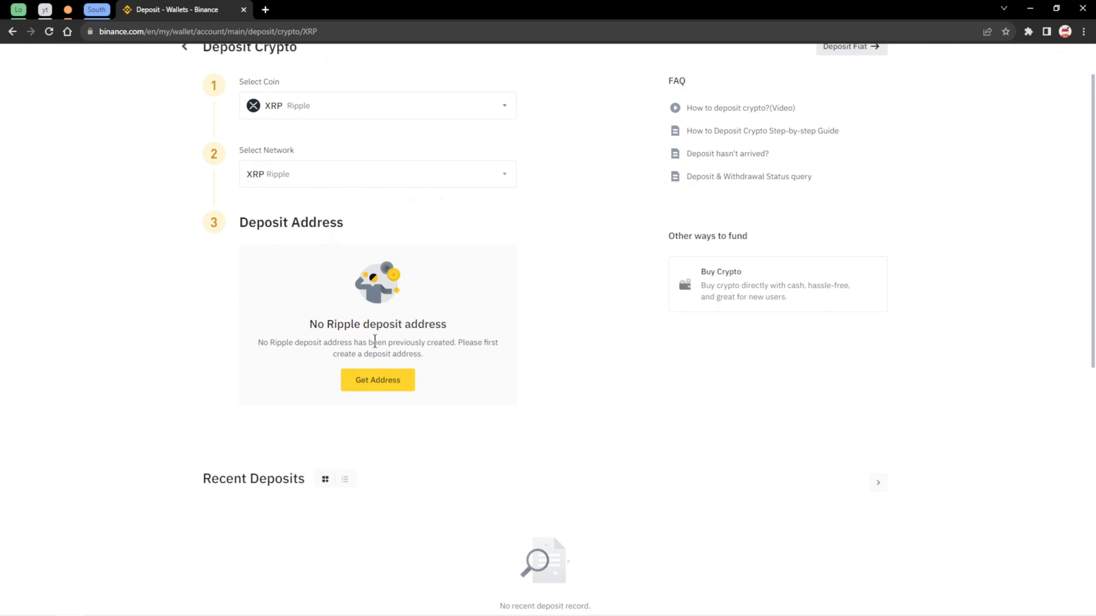
mouse_move(311, 331)
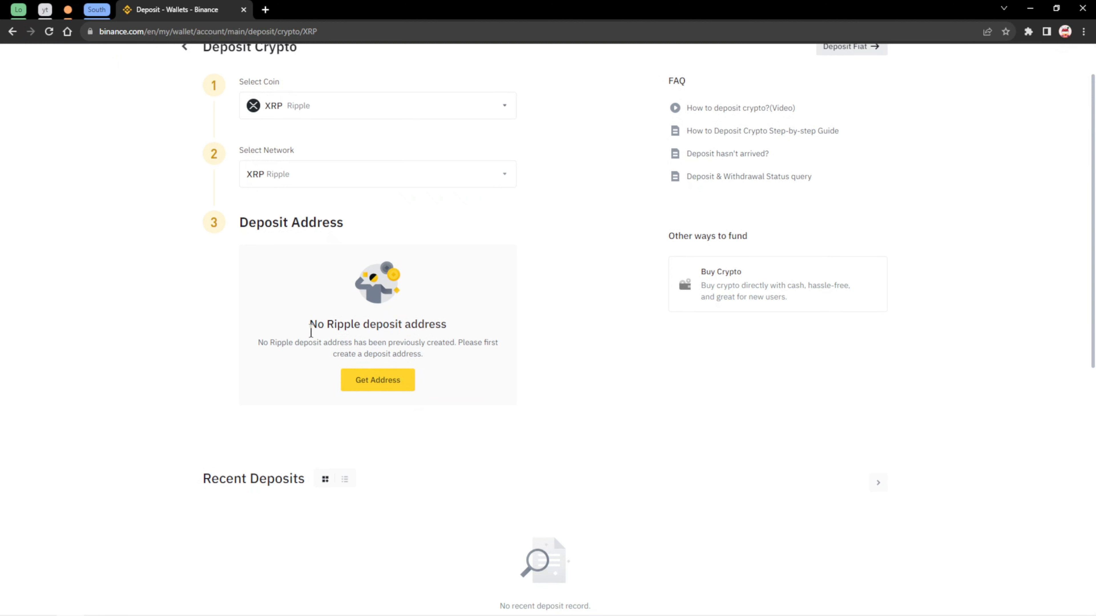
mouse_move(284, 364)
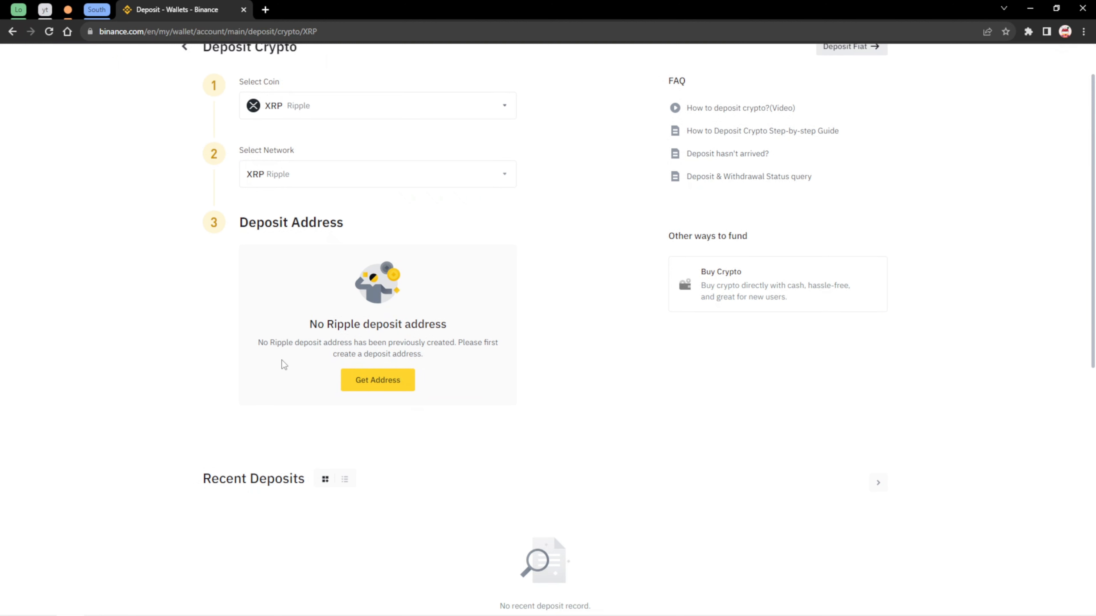
mouse_move(411, 355)
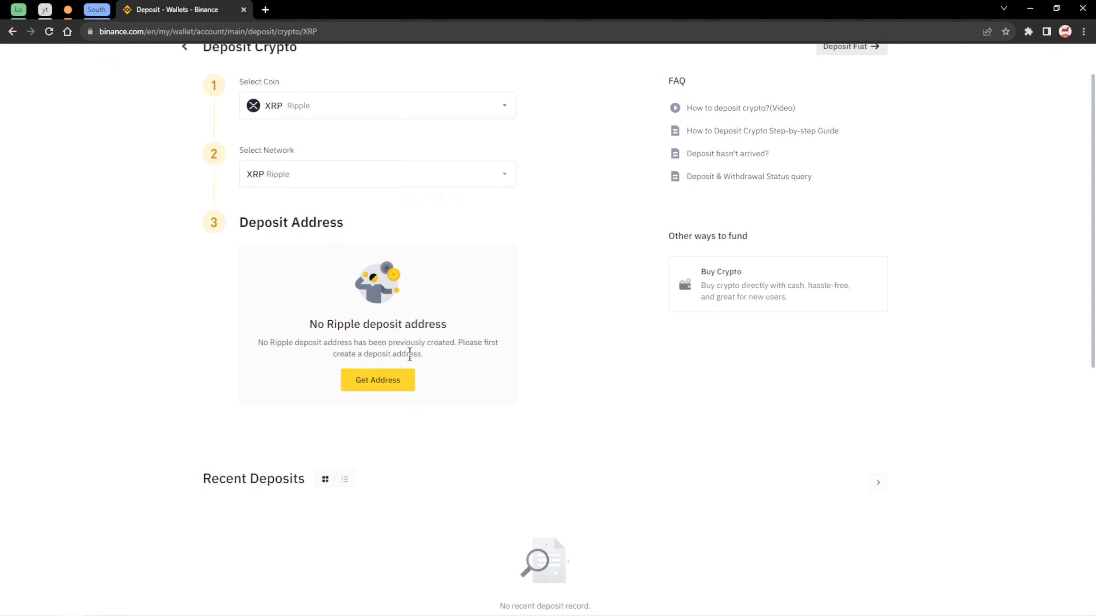
mouse_move(476, 354)
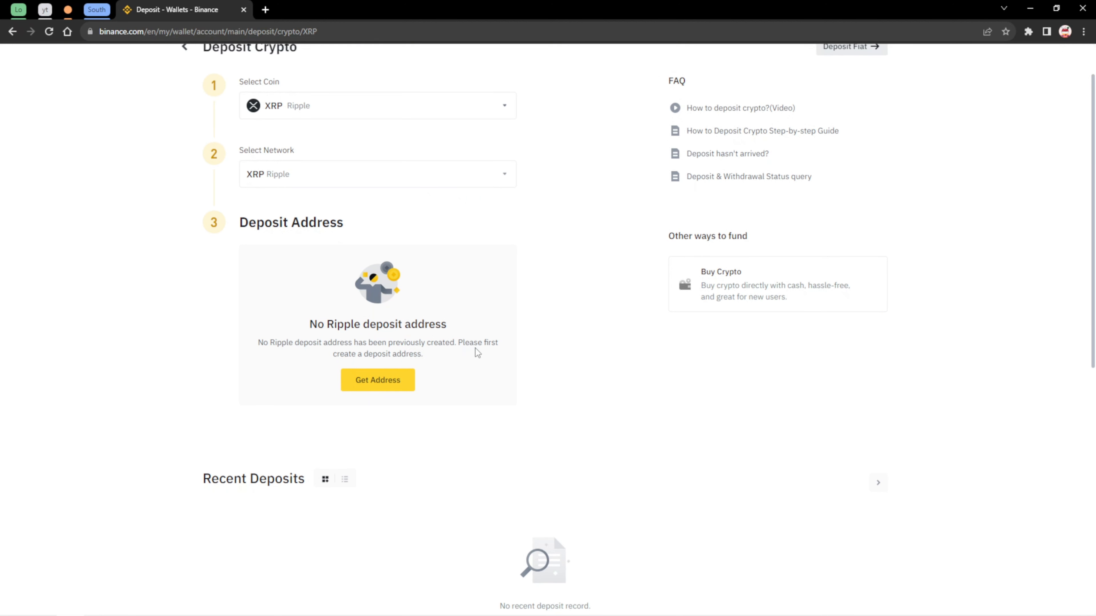
mouse_move(392, 364)
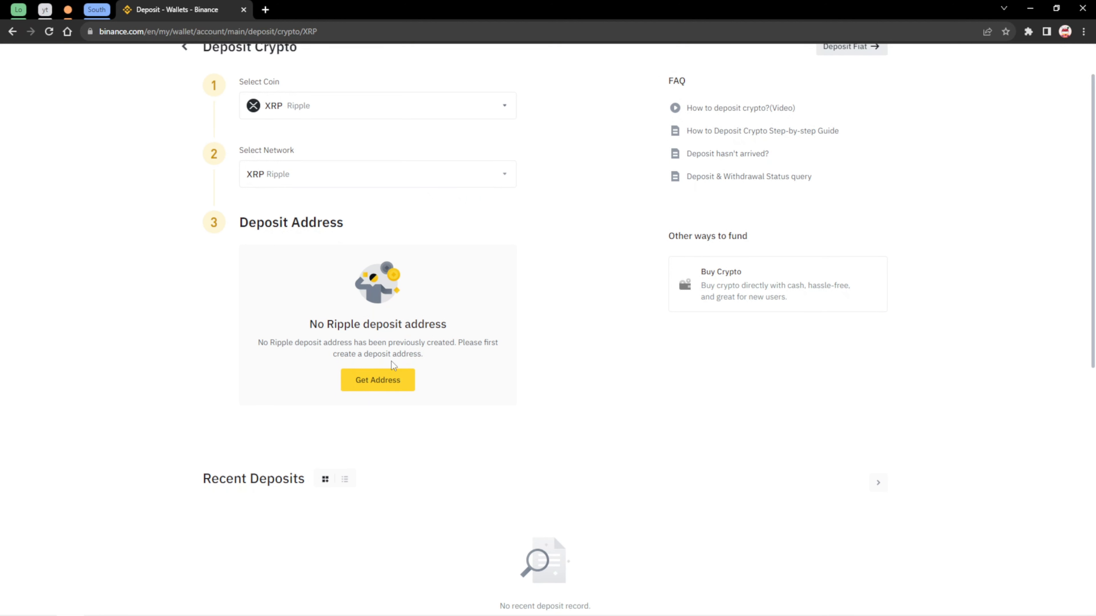
mouse_move(377, 383)
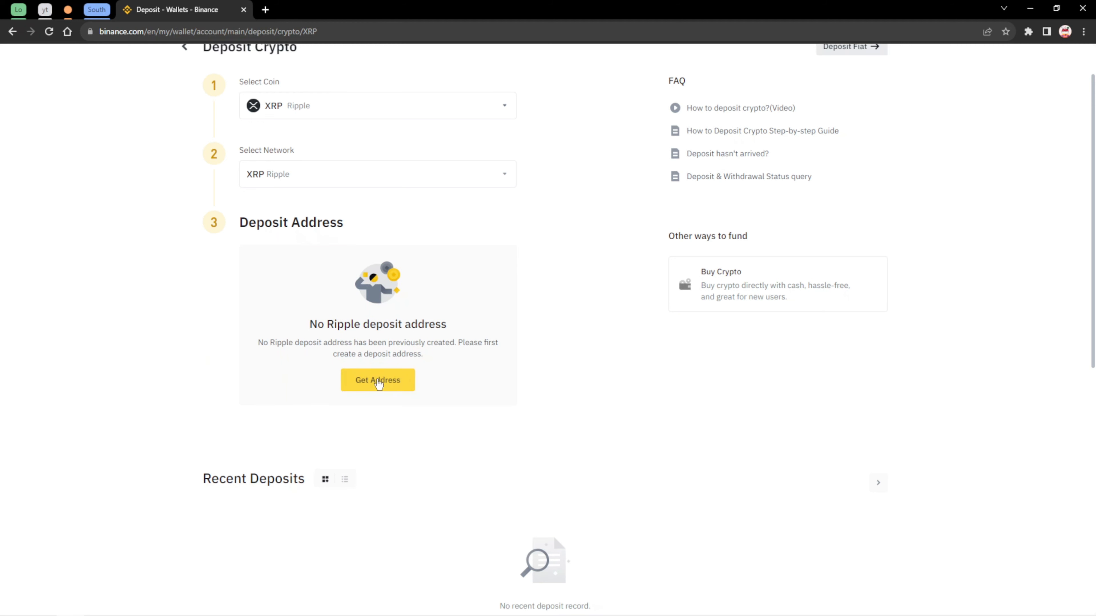
click(377, 380)
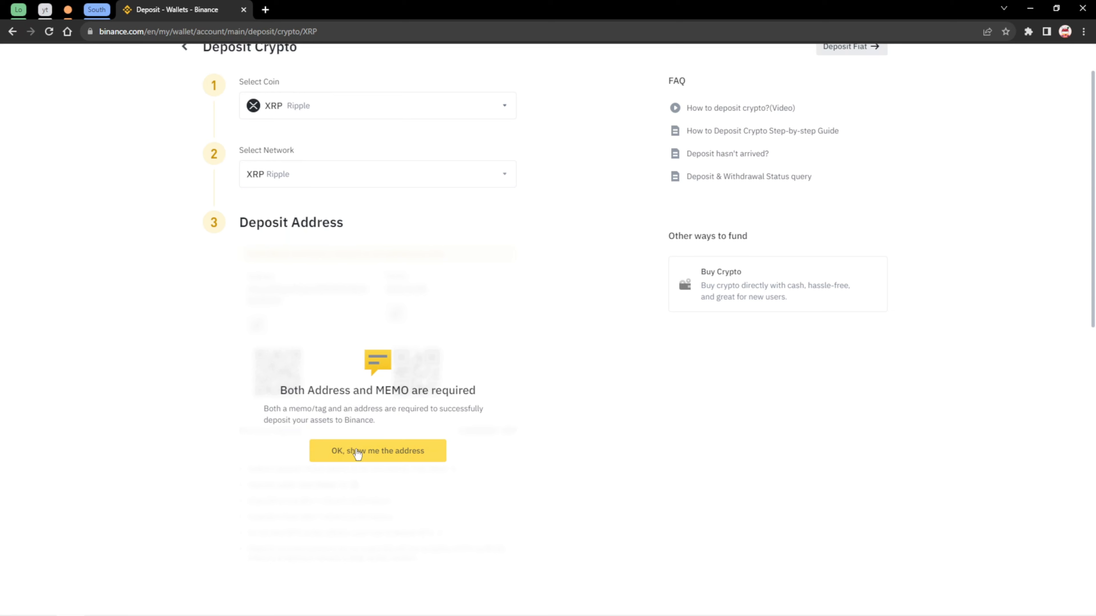
Reveal the XRP Ripple address and memo, review them, and dismiss the Address Updated notice
click(376, 451)
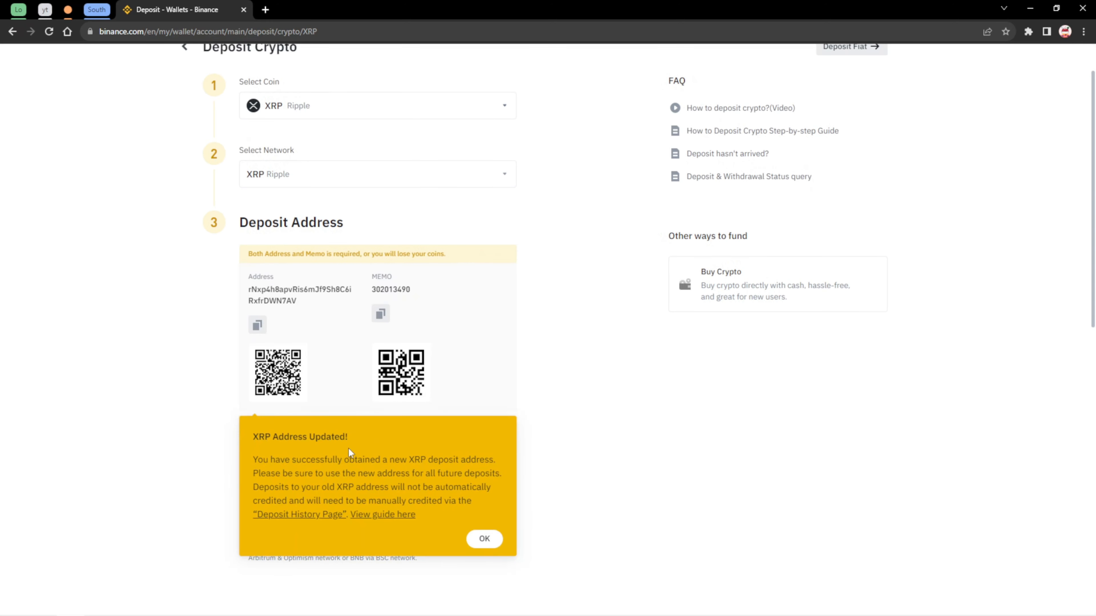
mouse_move(168, 359)
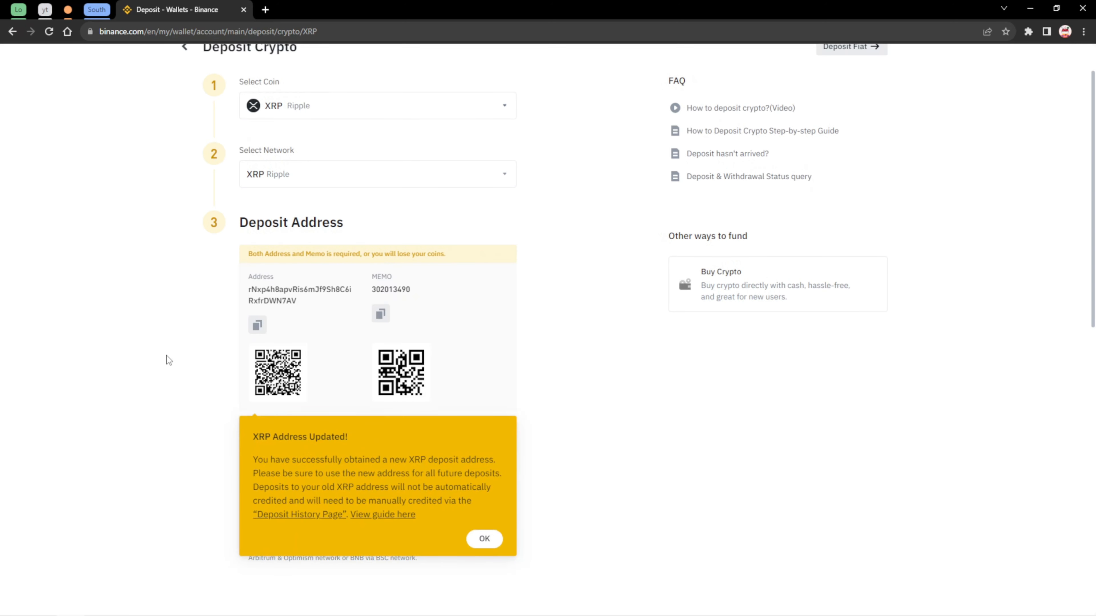
scroll(up, 3)
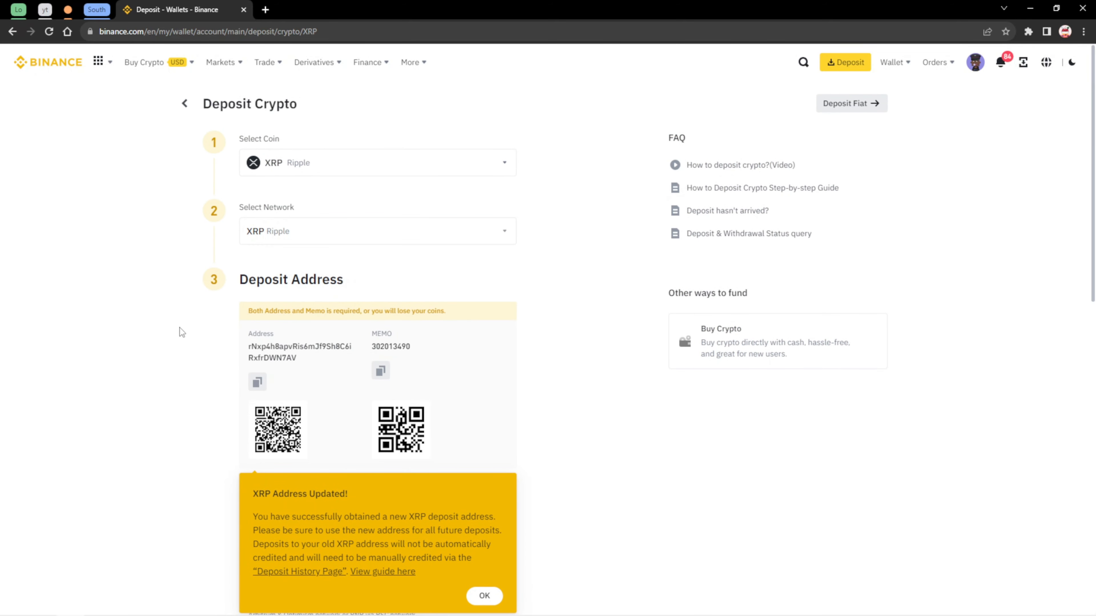
scroll(down, 3)
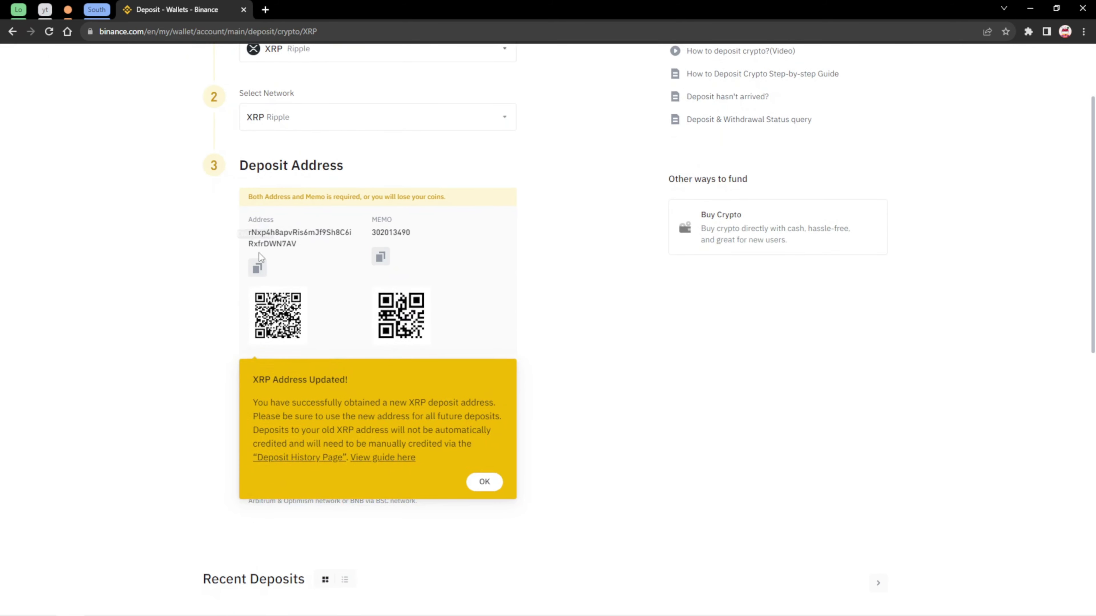
mouse_move(327, 295)
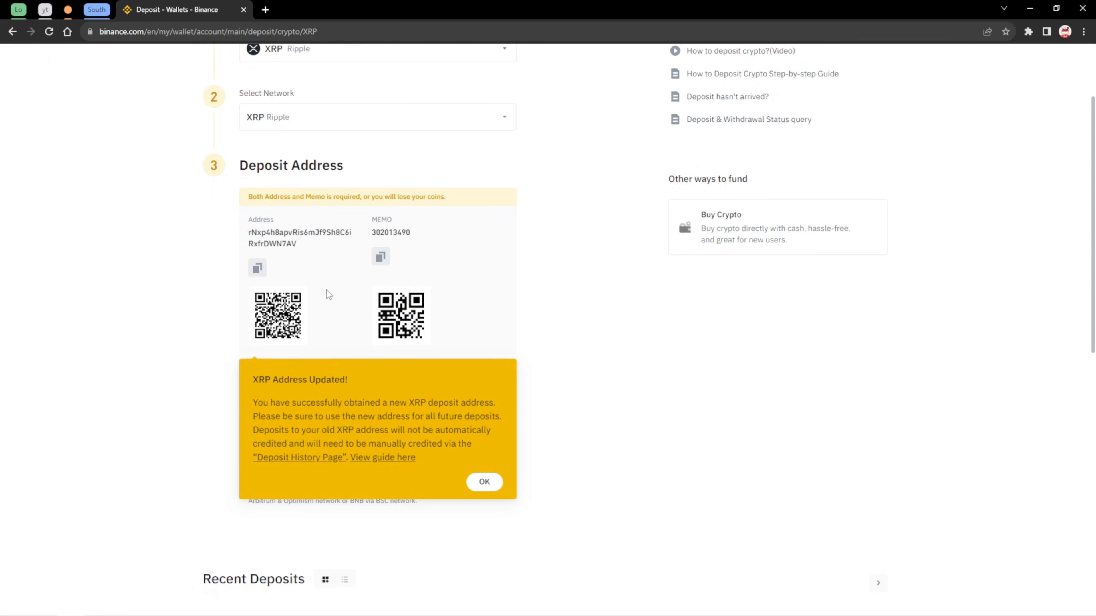
mouse_move(395, 261)
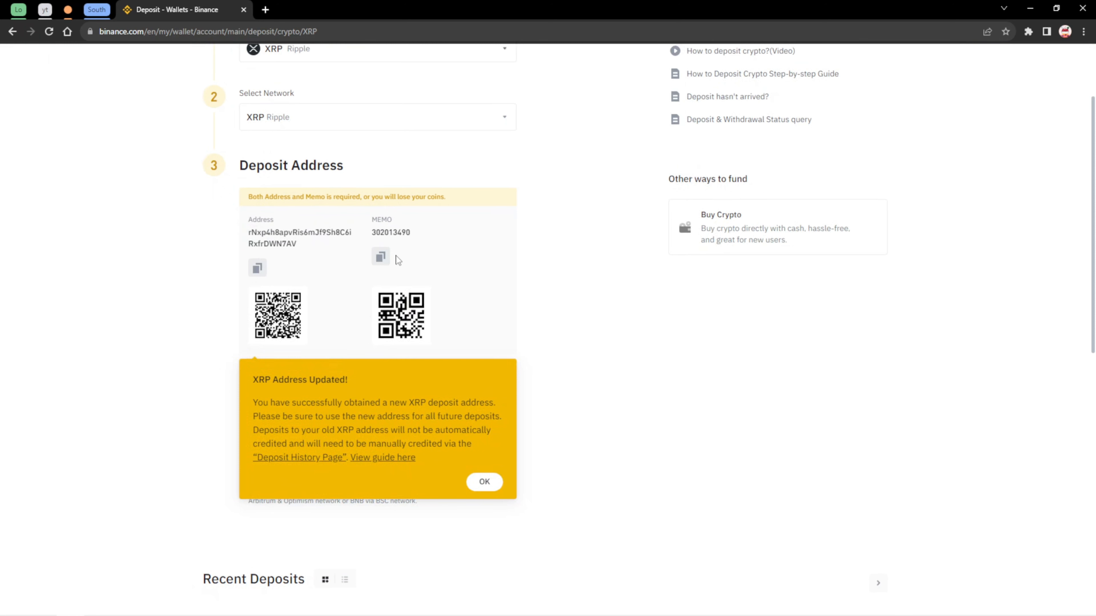
mouse_move(389, 293)
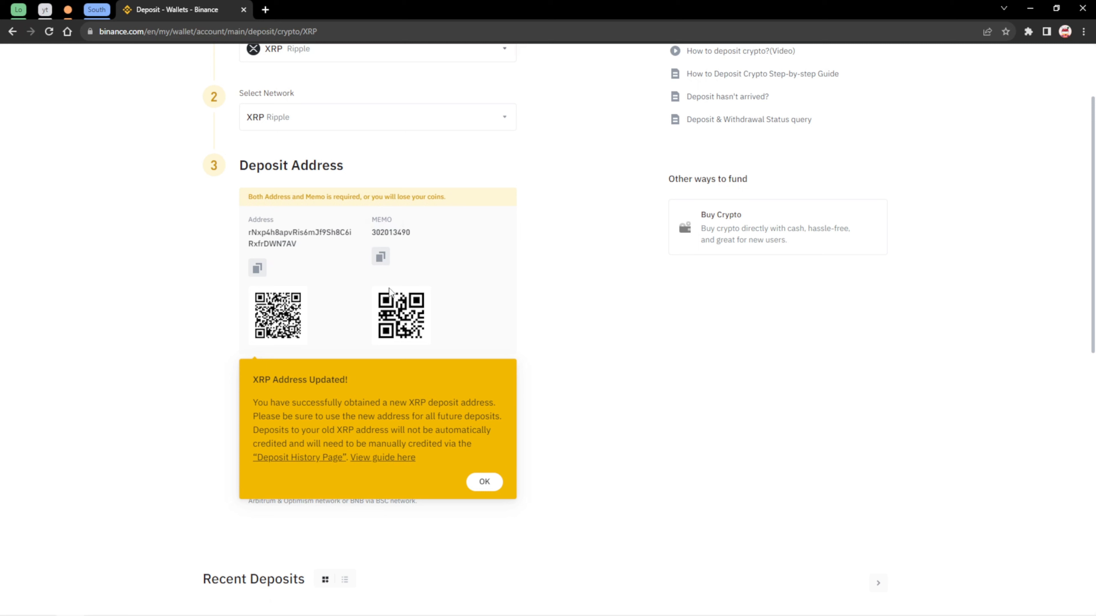
mouse_move(276, 355)
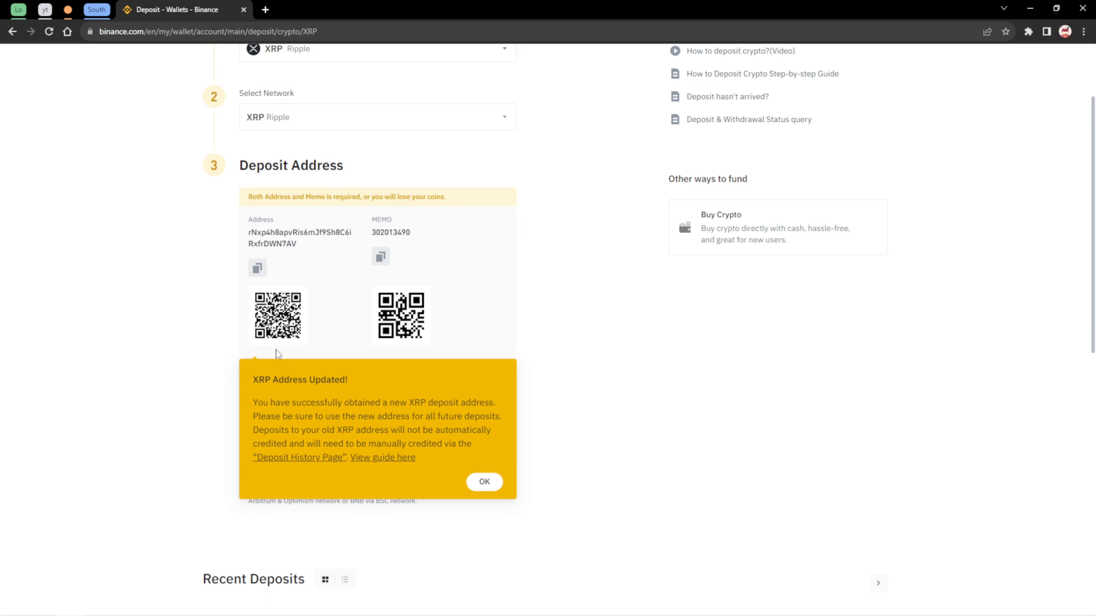
mouse_move(147, 334)
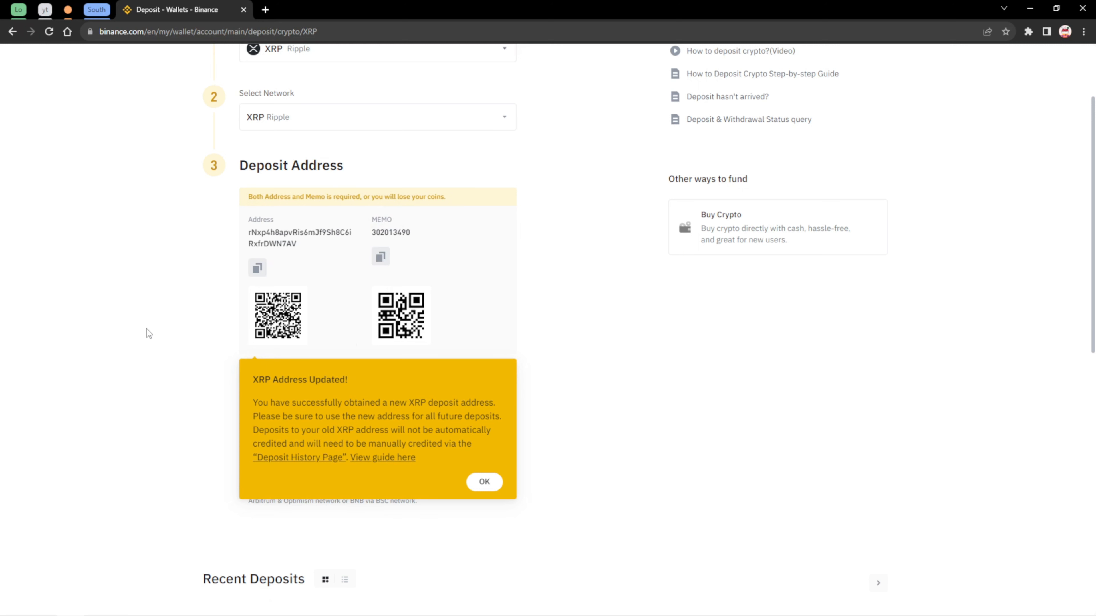
mouse_move(81, 331)
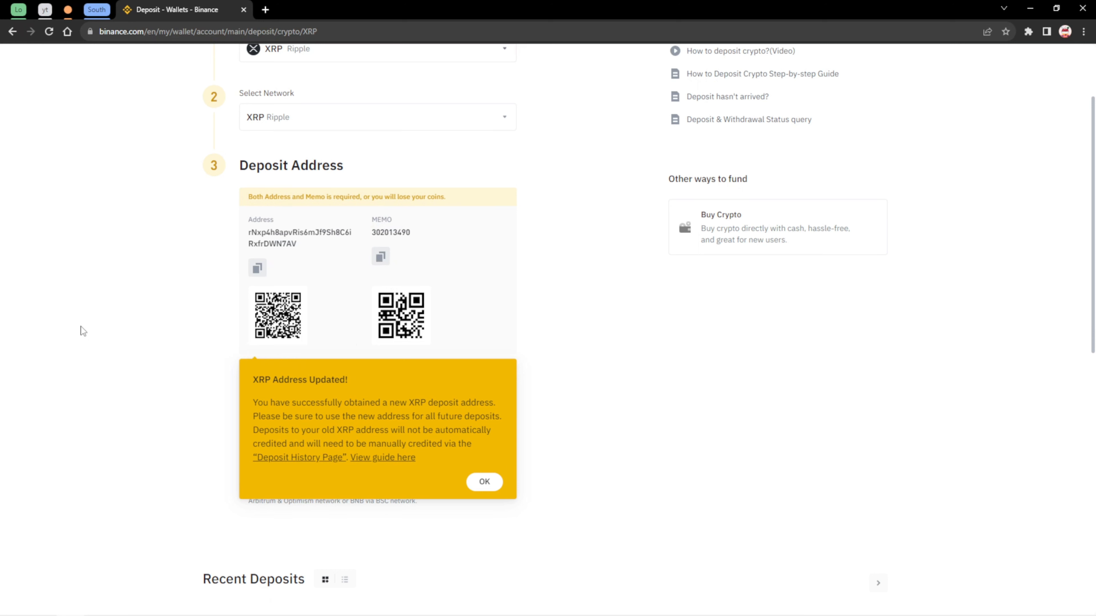
scroll(up, 3)
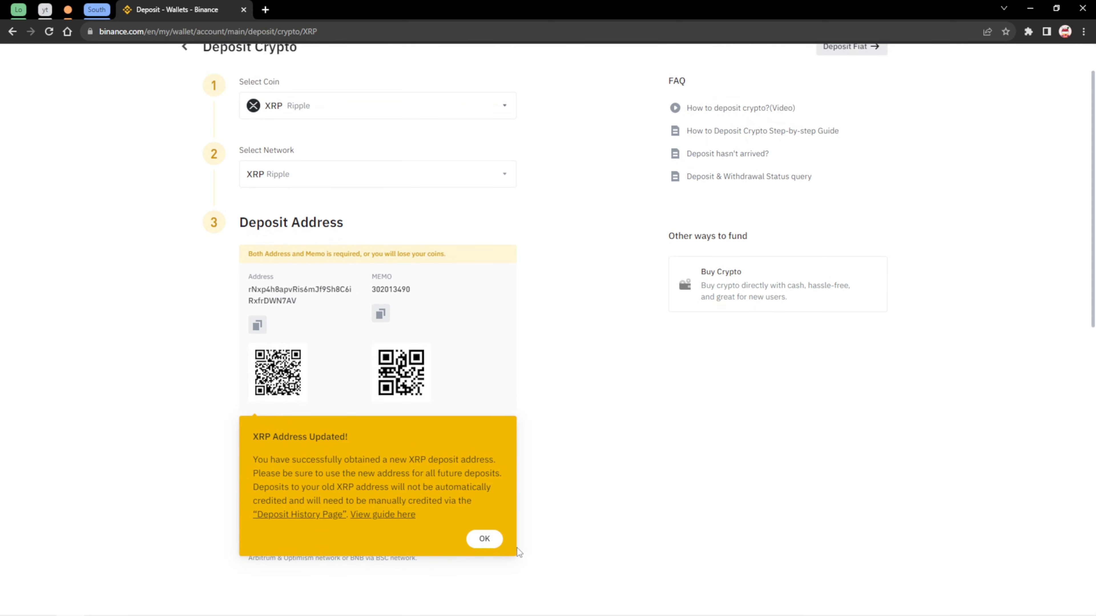
click(483, 538)
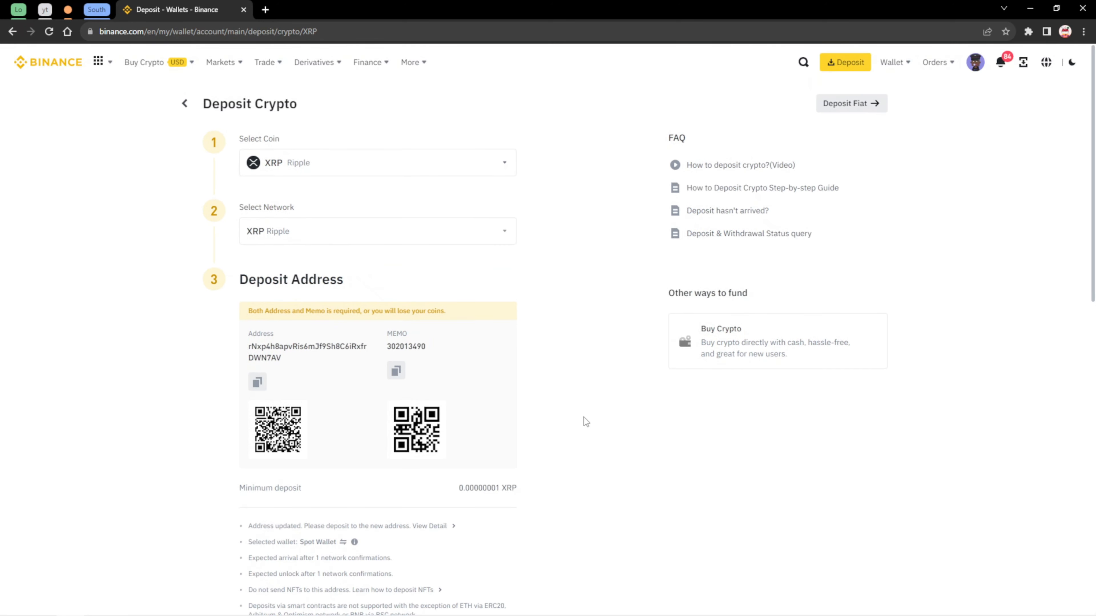
mouse_move(591, 431)
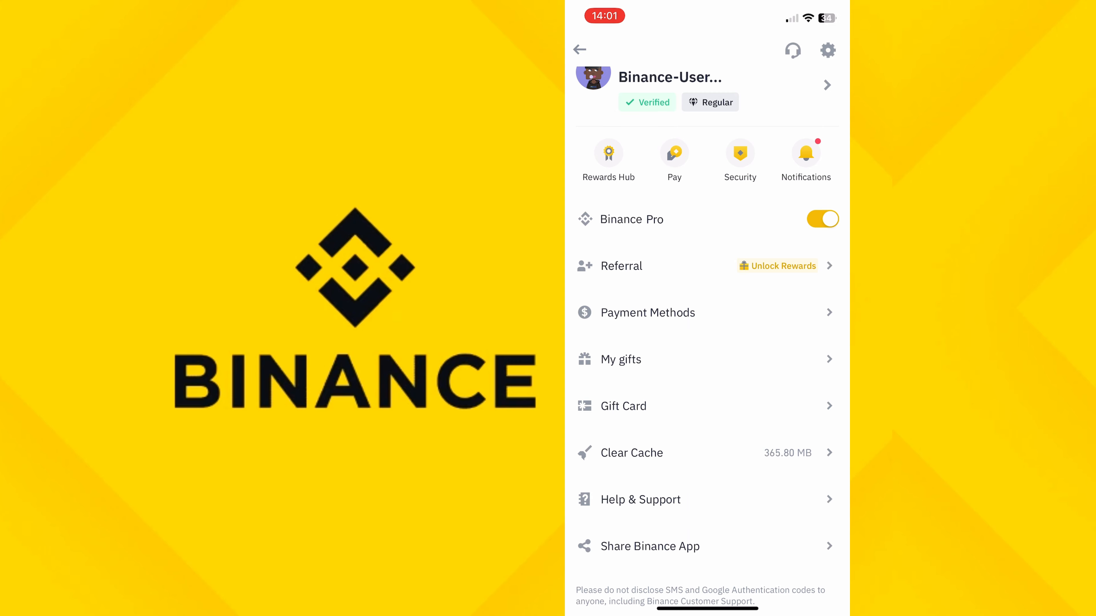
Turn off Binance Pro mode to show the simplified home screen
click(580, 50)
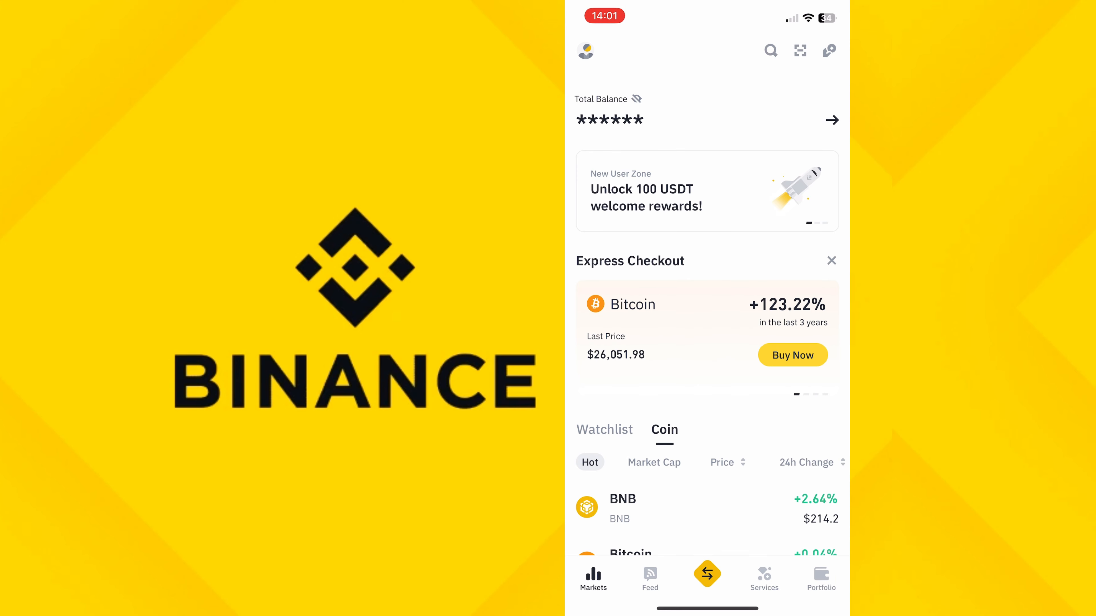
Re-enable Binance Pro, start a deposit from Wallets and search 'BN' to pick BNB
click(585, 51)
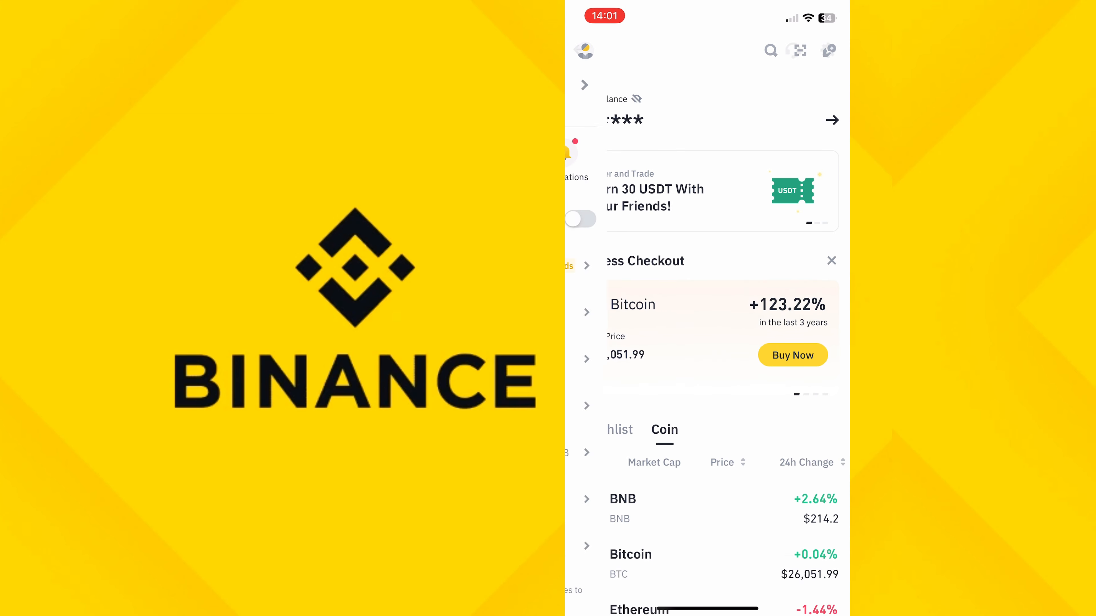
click(583, 50)
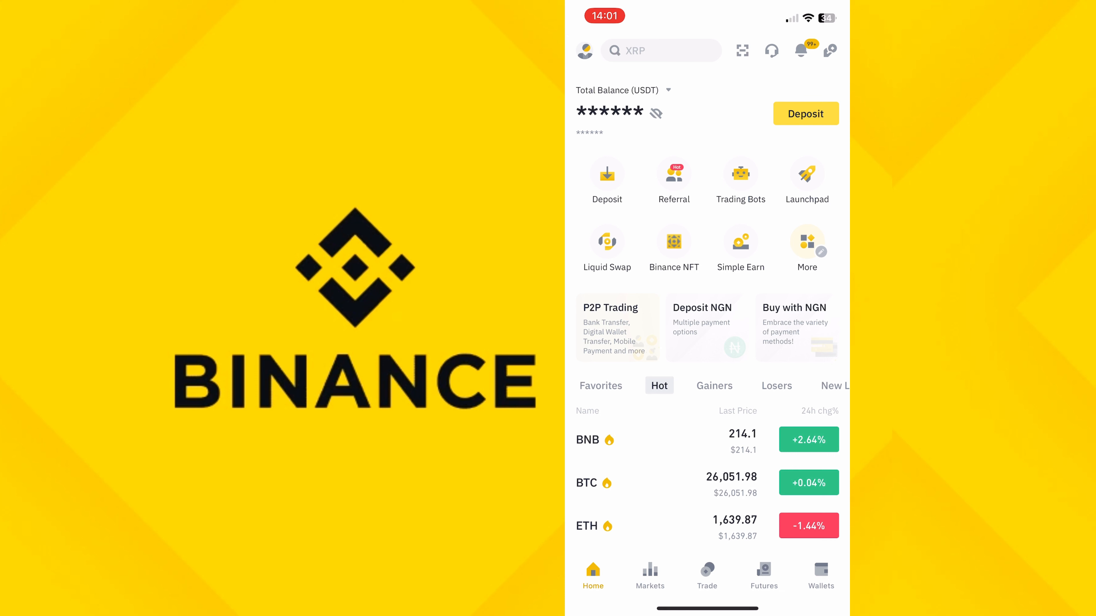
click(821, 574)
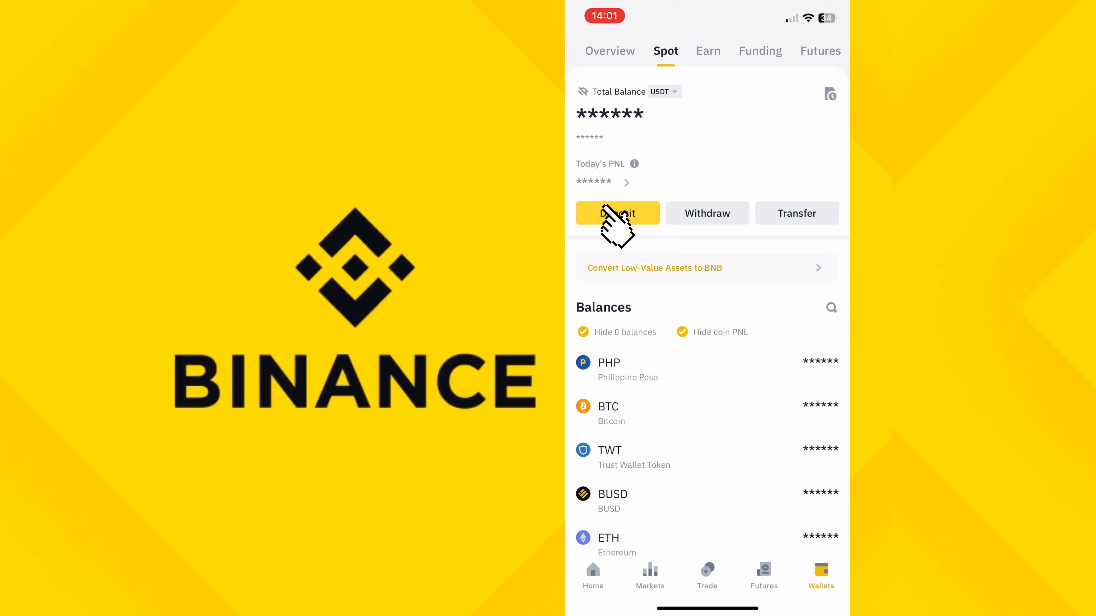
click(617, 212)
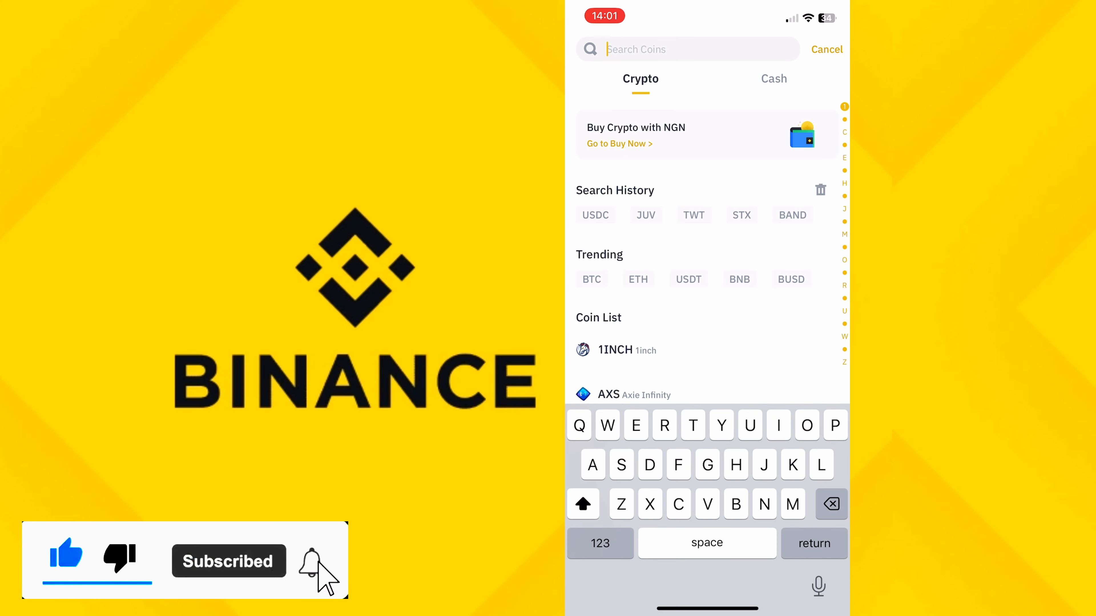
text(BN)
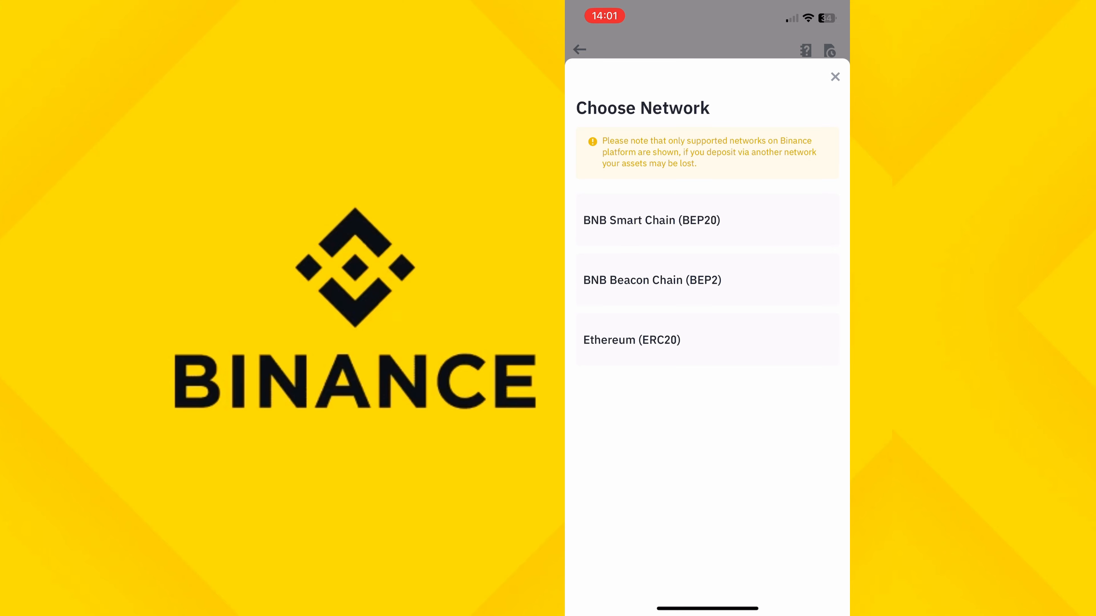
Select BNB Smart Chain (BEP20) for the BNB deposit, accept the multiple-addresses tip, and review the address and QR code
click(651, 219)
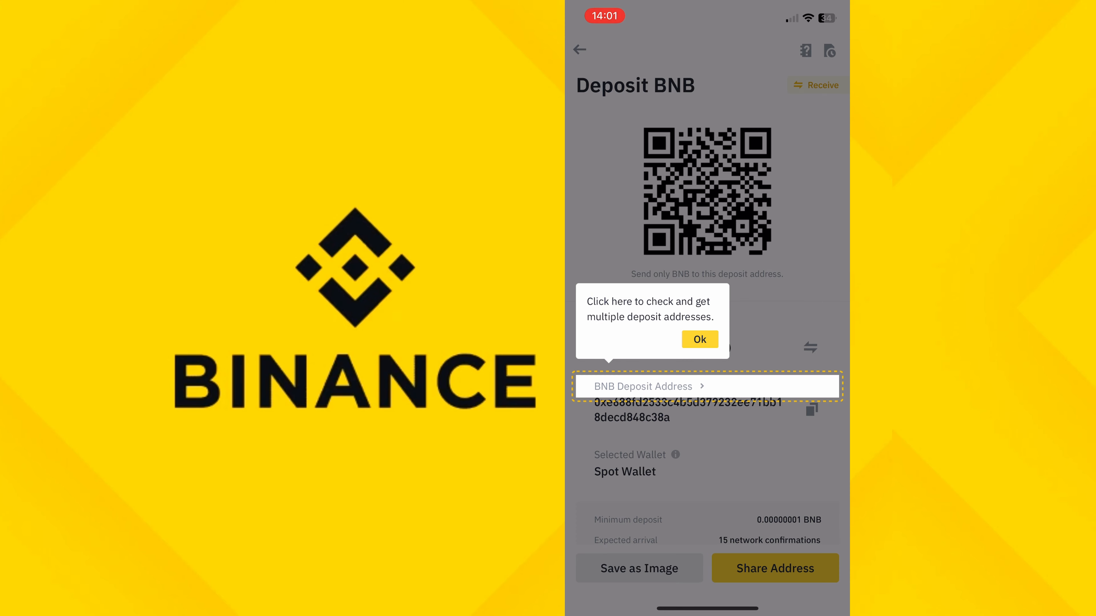
click(700, 339)
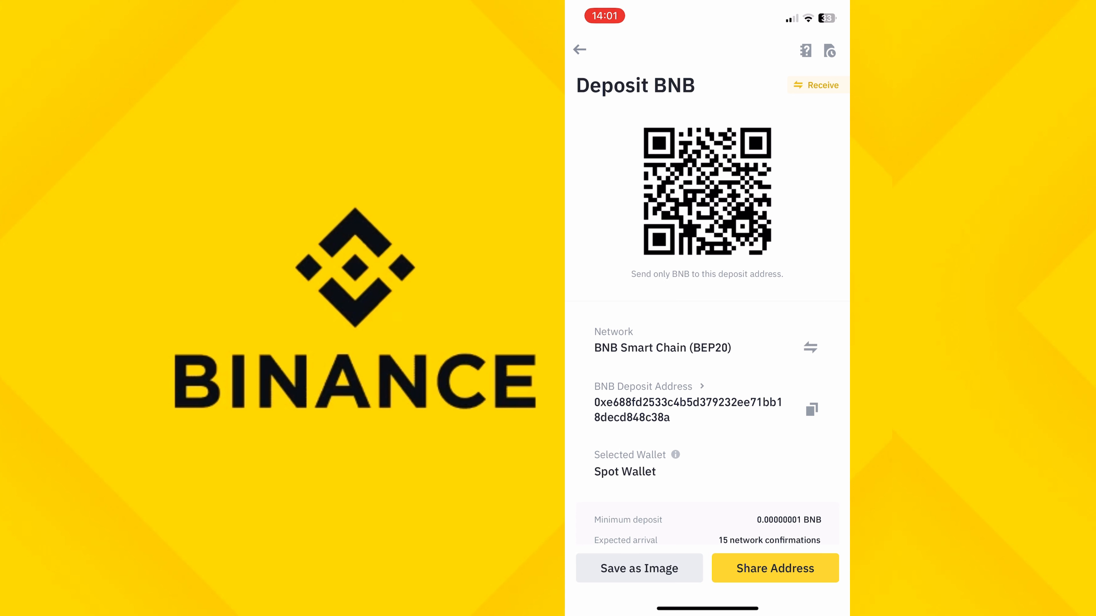
scroll(up, 3)
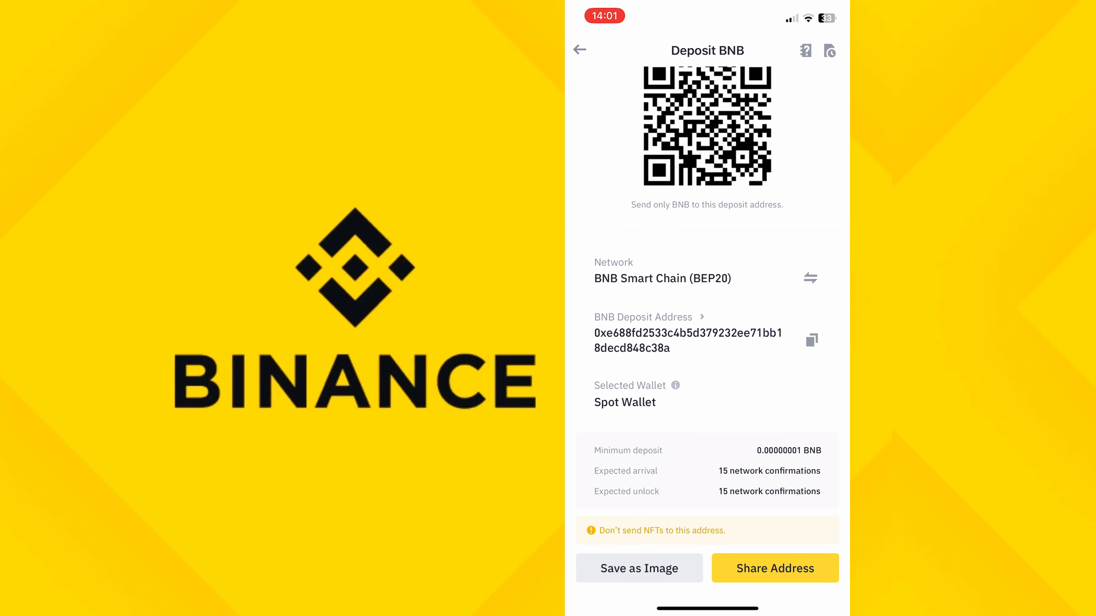
scroll(down, 3)
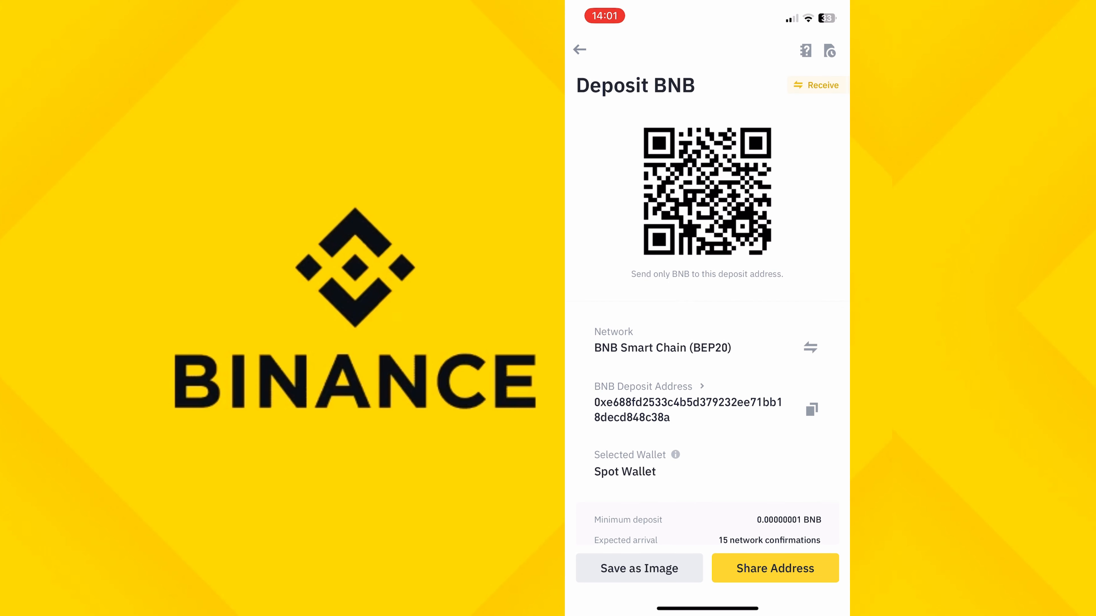